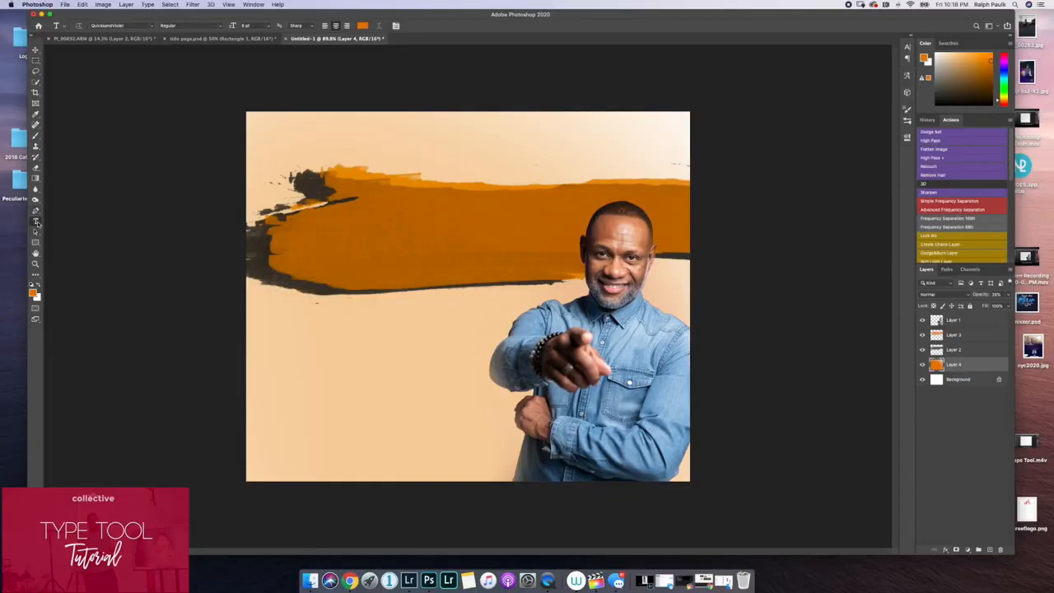
pyautogui.moveTo(36, 223)
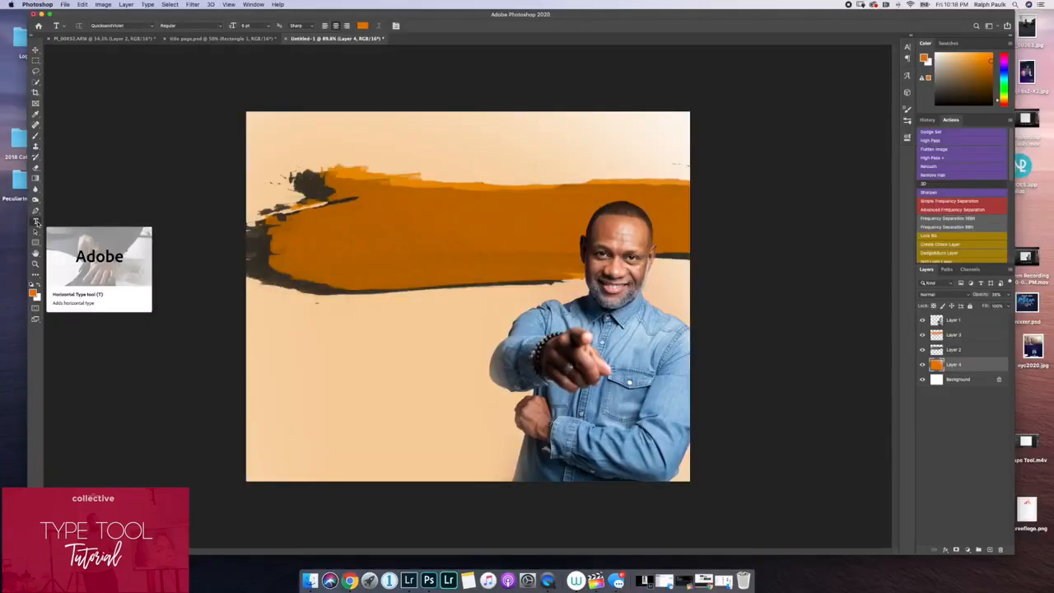
pyautogui.moveTo(128, 20)
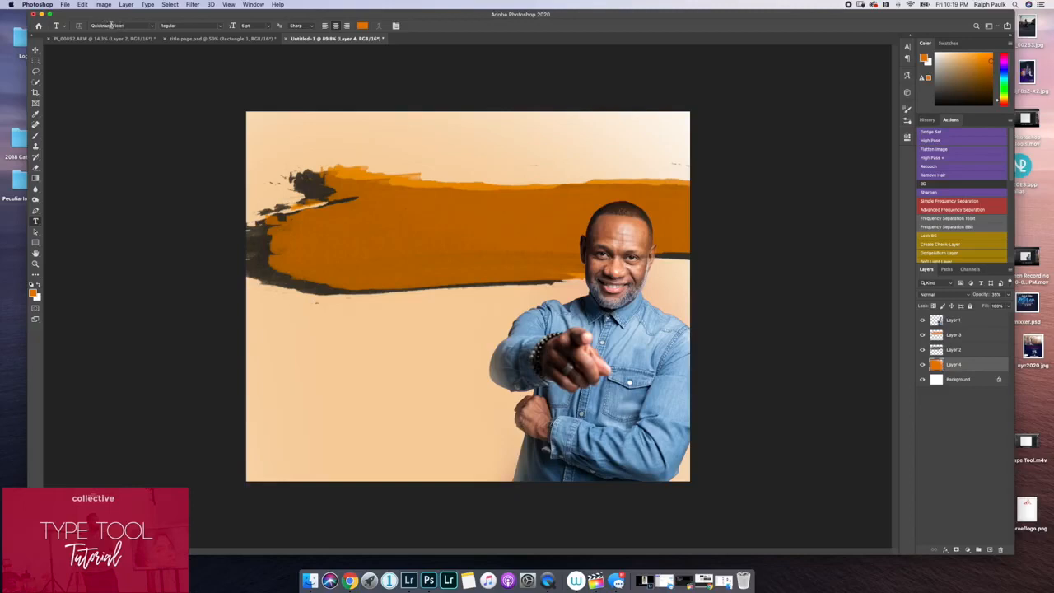
# Step: Browse the installed fonts in the Type tool's font family list, then hide Photoshop
pyautogui.tripleClick(185, 26)
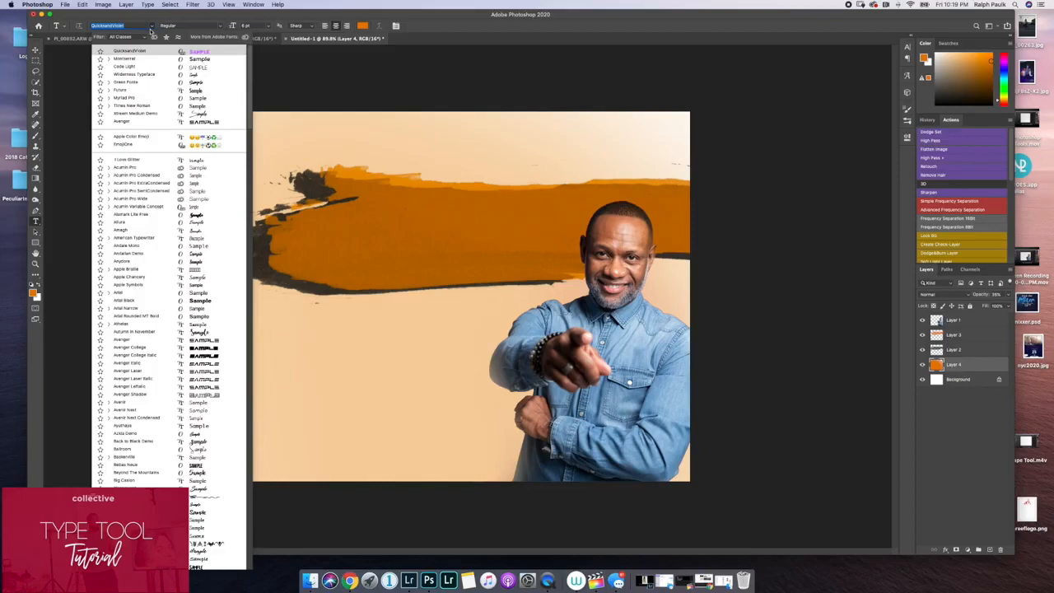
pyautogui.click(360, 216)
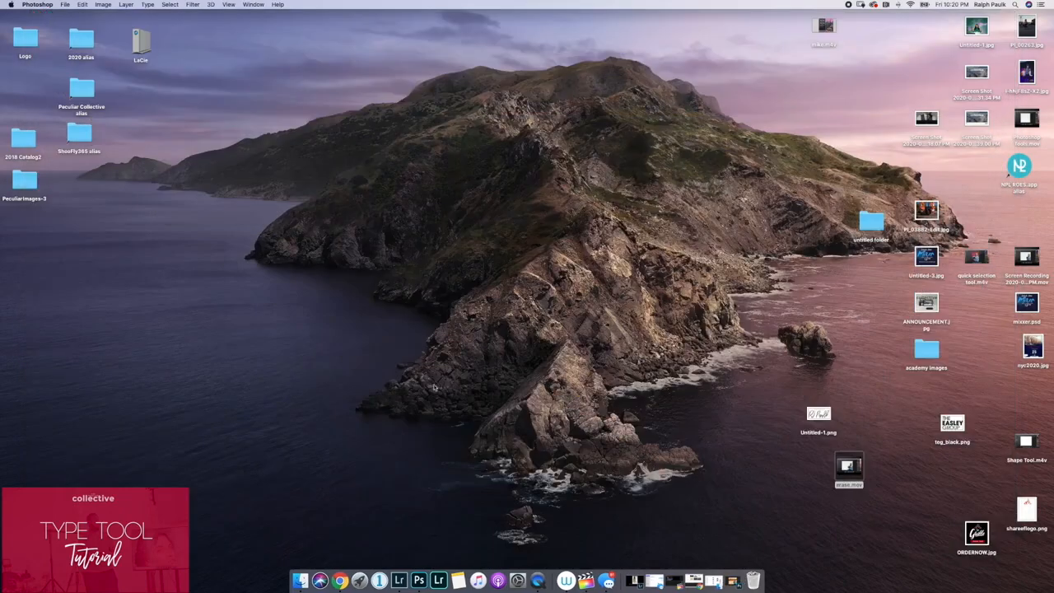
pyautogui.moveTo(358, 581)
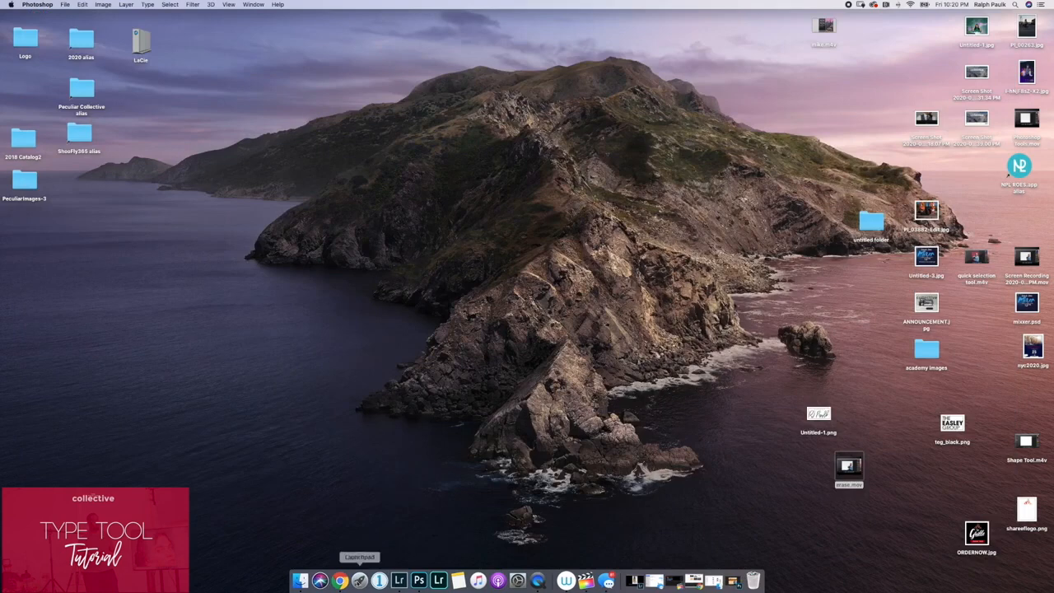
pyautogui.moveTo(319, 581)
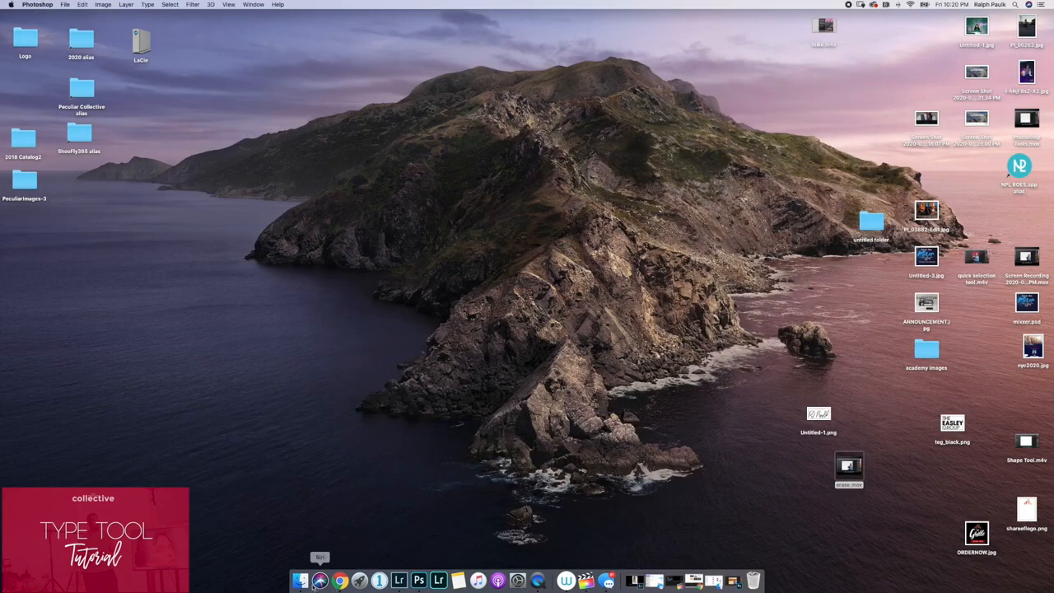
# Step: Select all font files in Downloads > Font Tutorial, with another window showing Applications
pyautogui.click(301, 581)
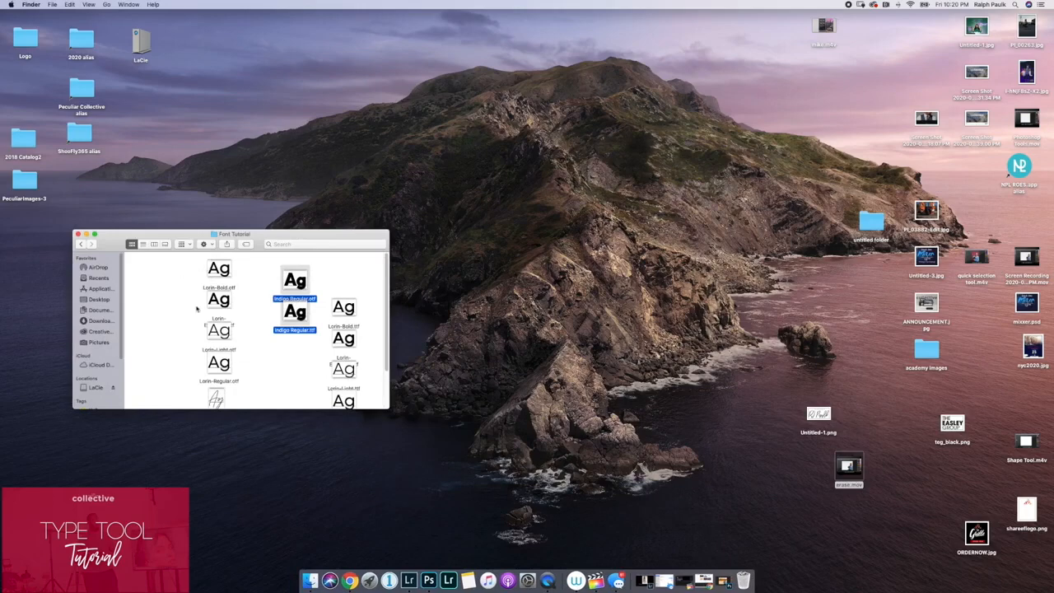
pyautogui.moveTo(99, 318)
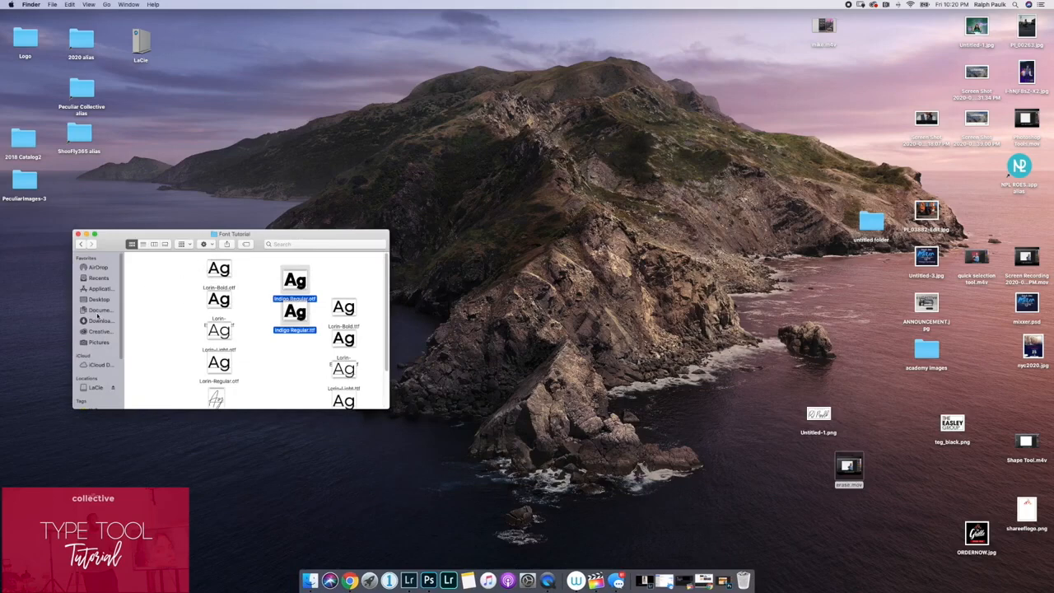
pyautogui.click(99, 320)
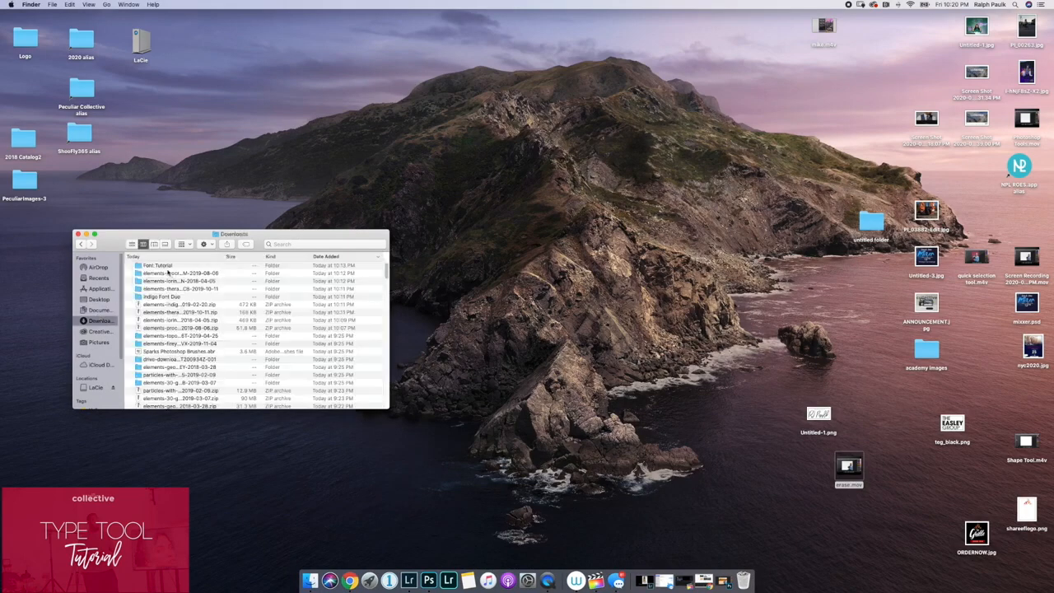
pyautogui.doubleClick(159, 265)
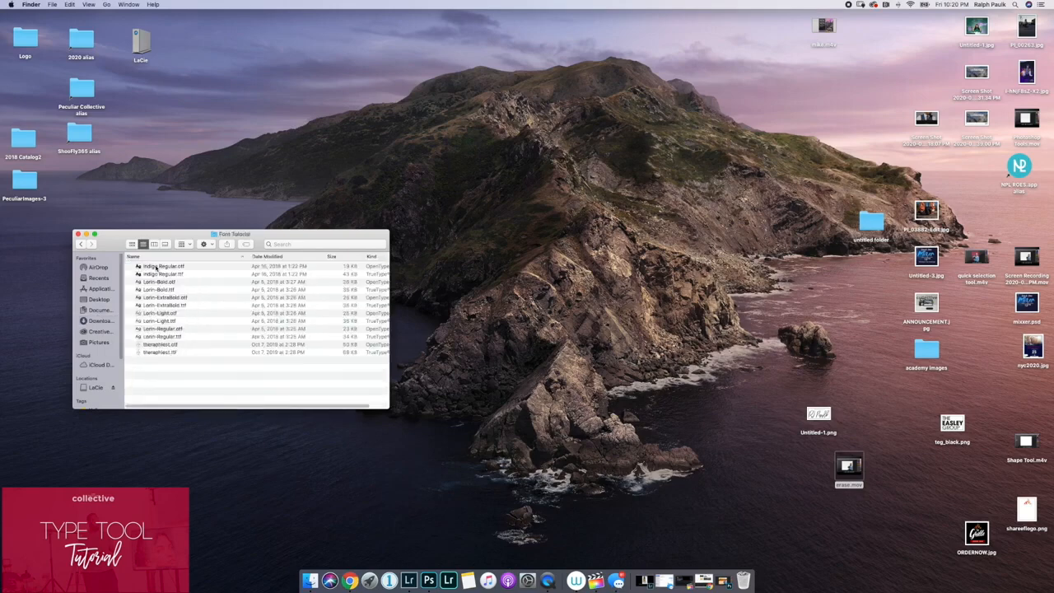
pyautogui.click(165, 273)
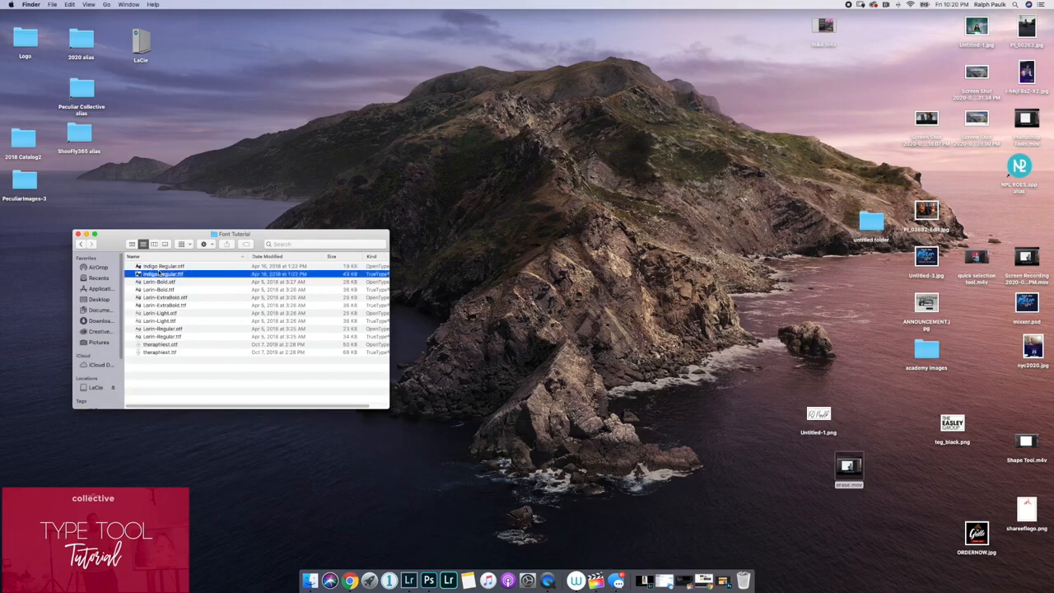
pyautogui.click(162, 265)
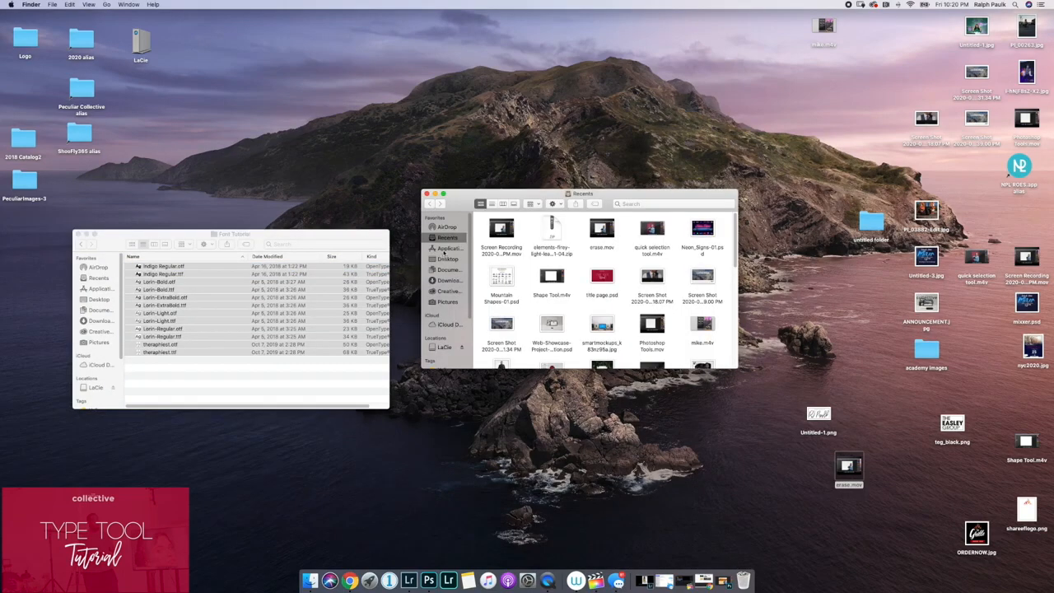
pyautogui.click(449, 247)
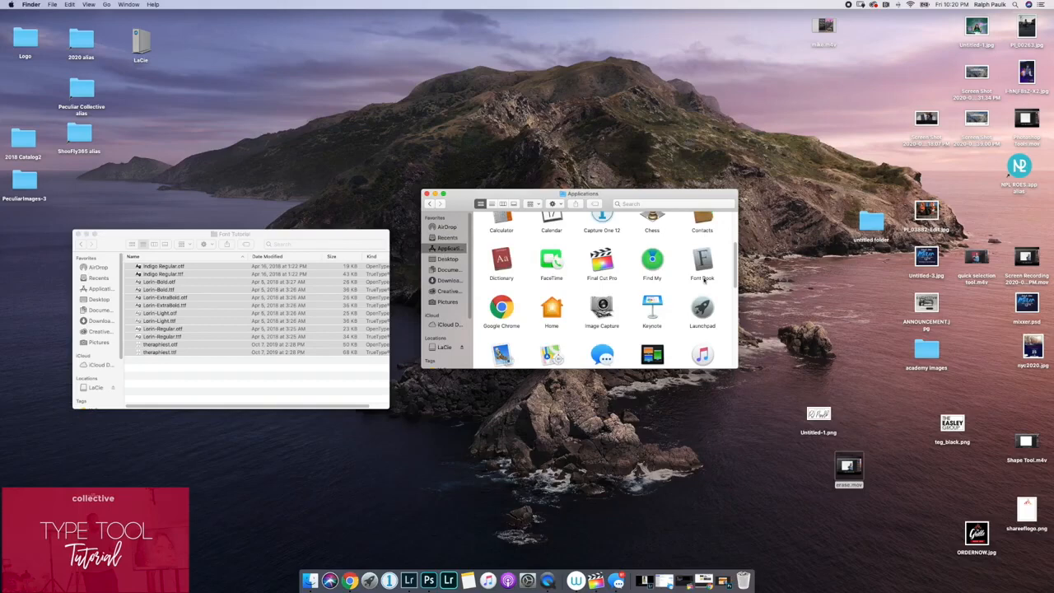
# Step: Launch Font Book, select all Font Tutorial font files to add, then quit it
pyautogui.doubleClick(702, 262)
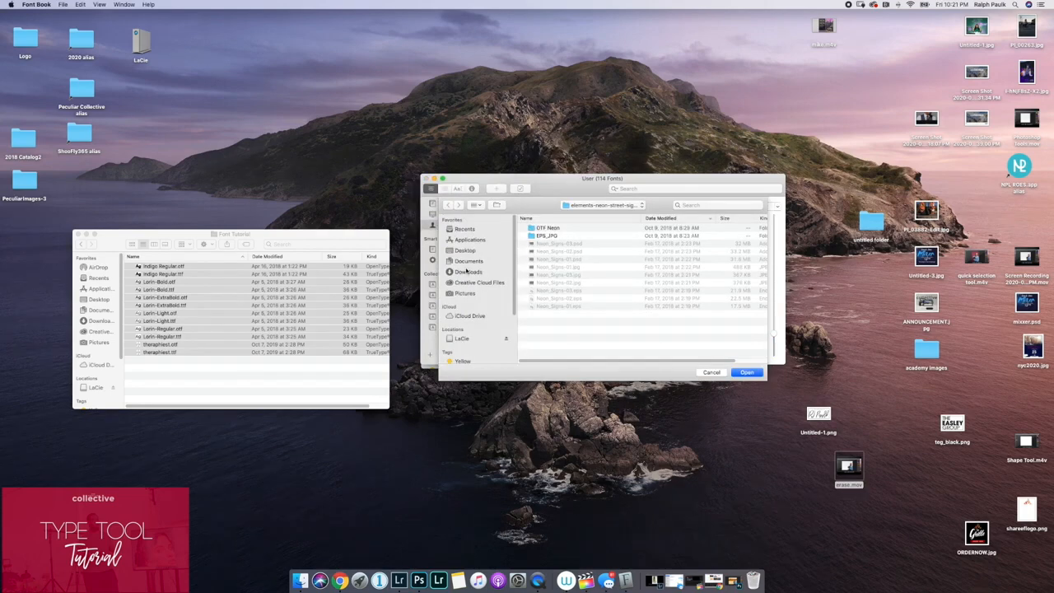
pyautogui.click(469, 272)
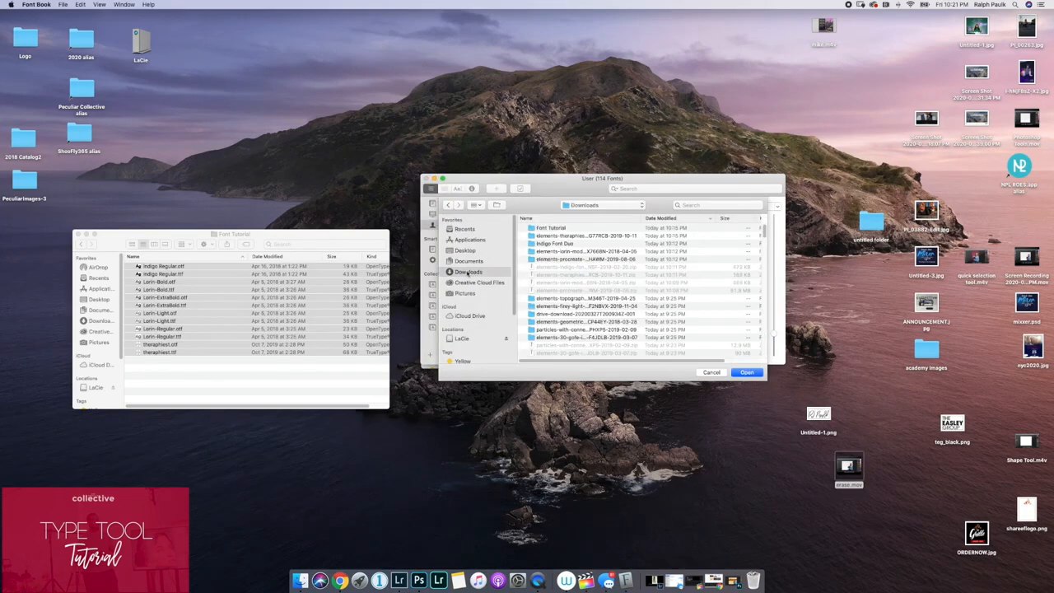
pyautogui.click(552, 228)
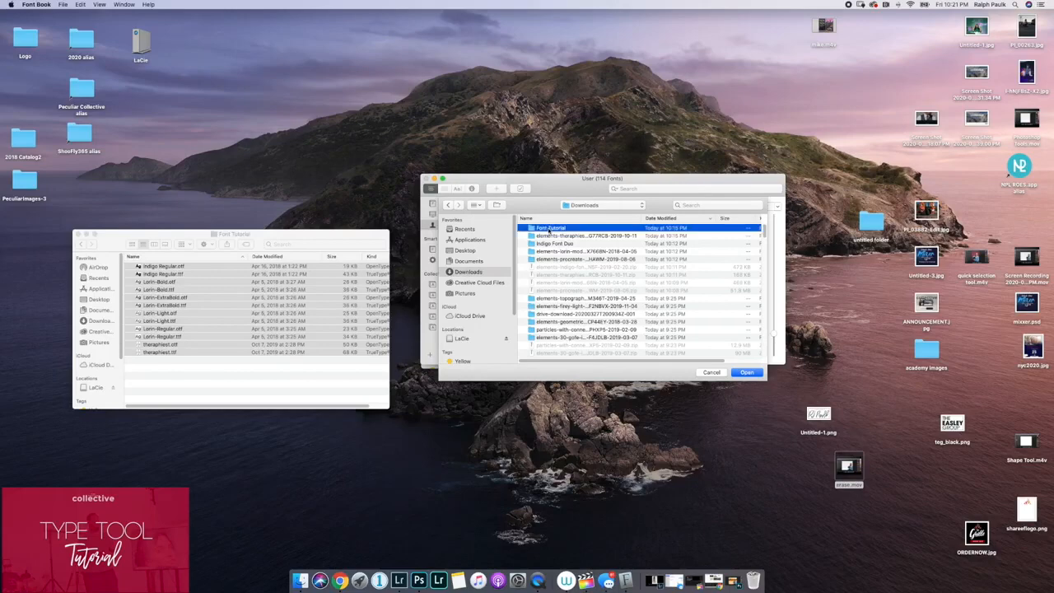
pyautogui.doubleClick(551, 227)
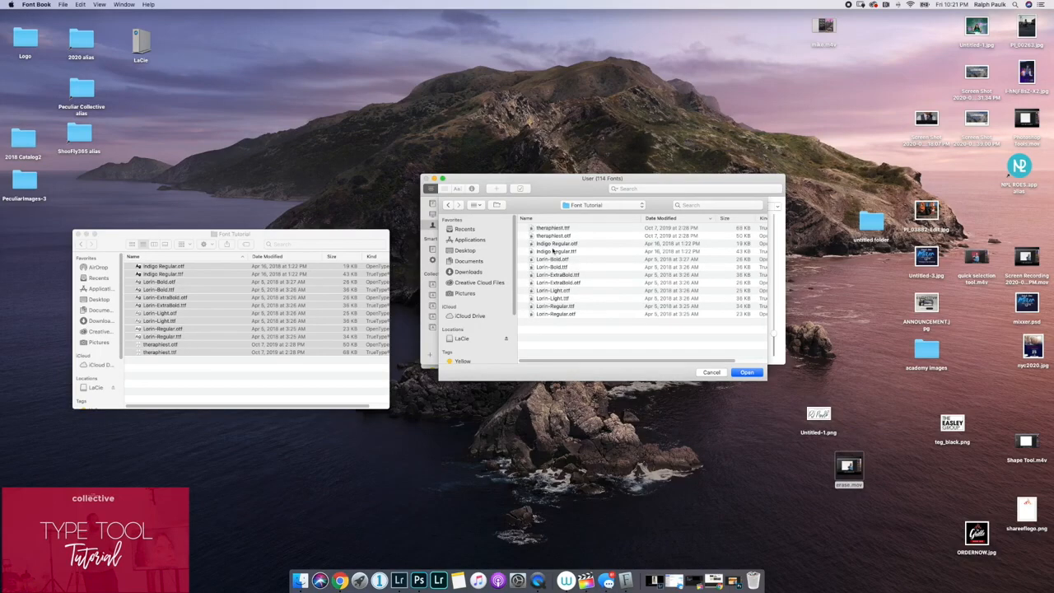
pyautogui.press('cmd+a')
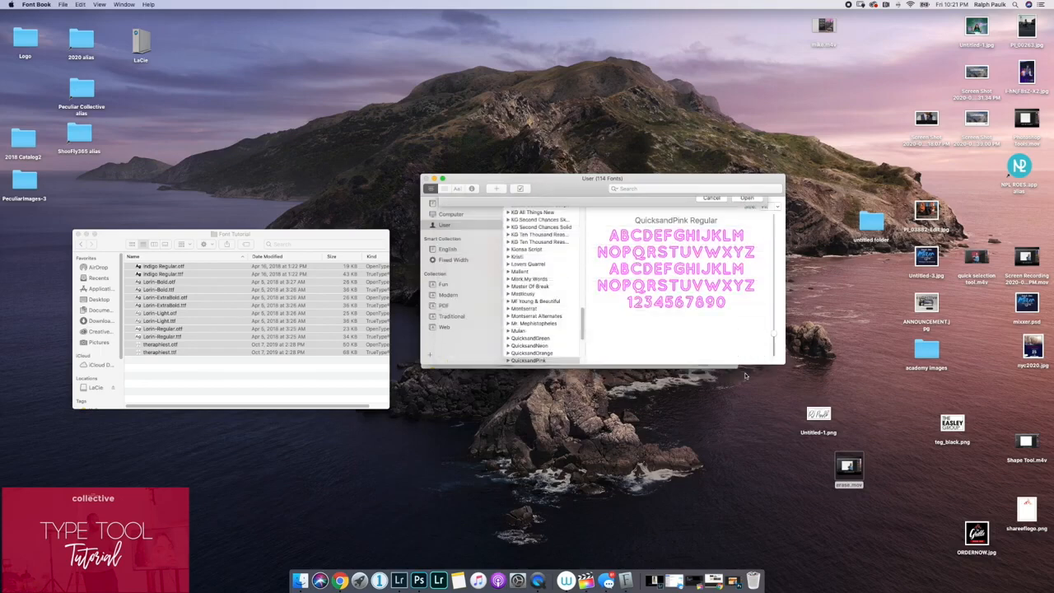
pyautogui.click(528, 360)
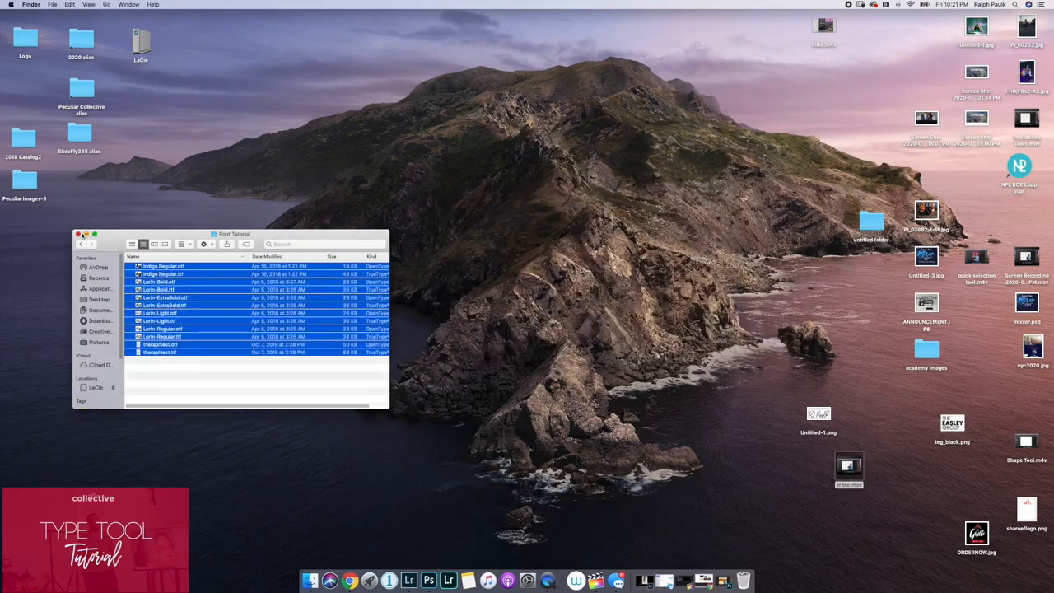
# Step: Choose Indigo Regular at 60 pt and type SMALL on the canvas
pyautogui.click(438, 581)
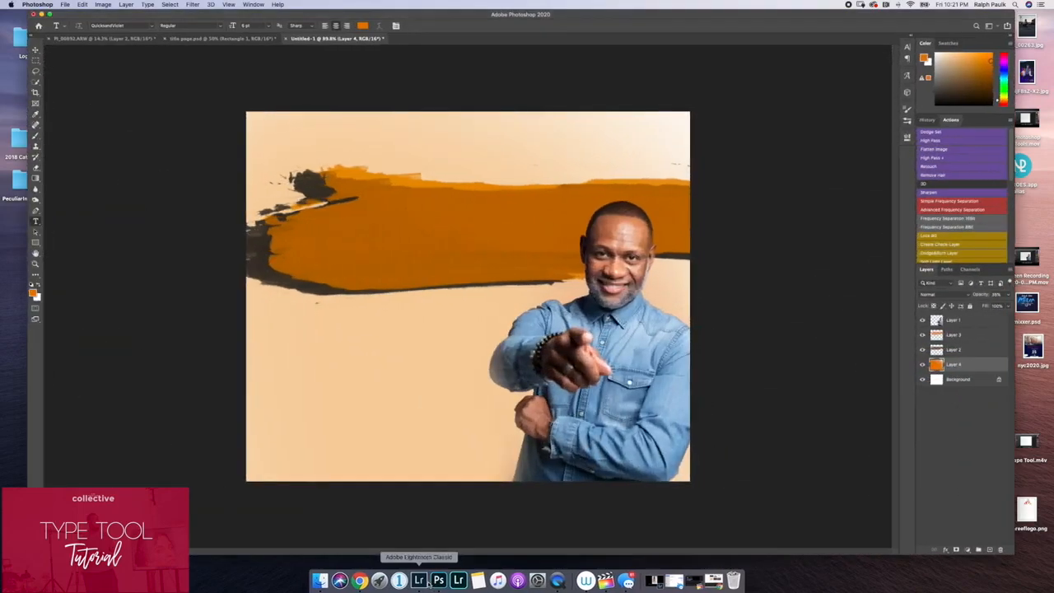
pyautogui.moveTo(86, 164)
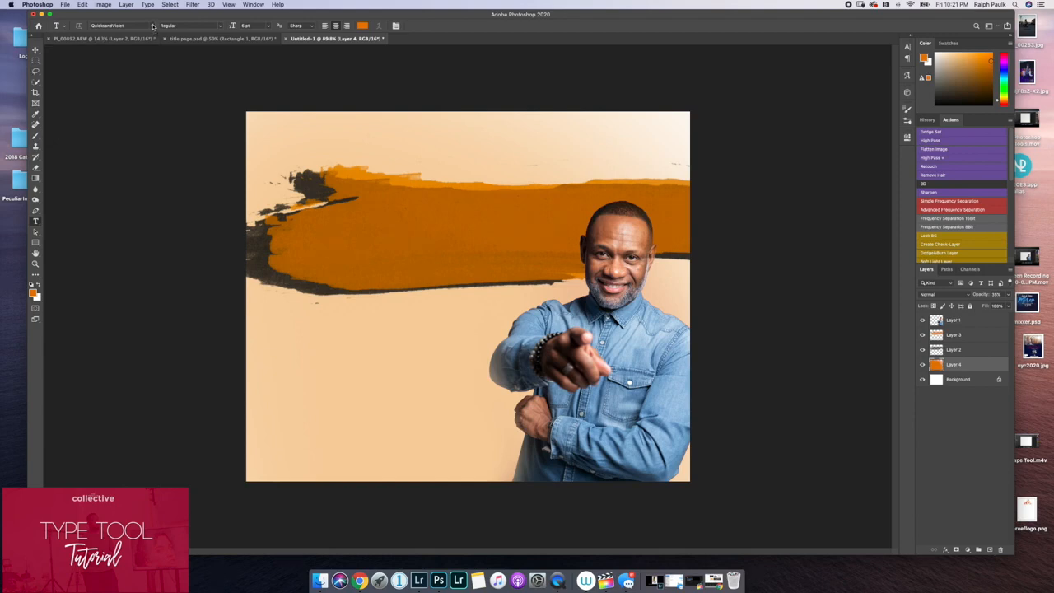
pyautogui.click(124, 26)
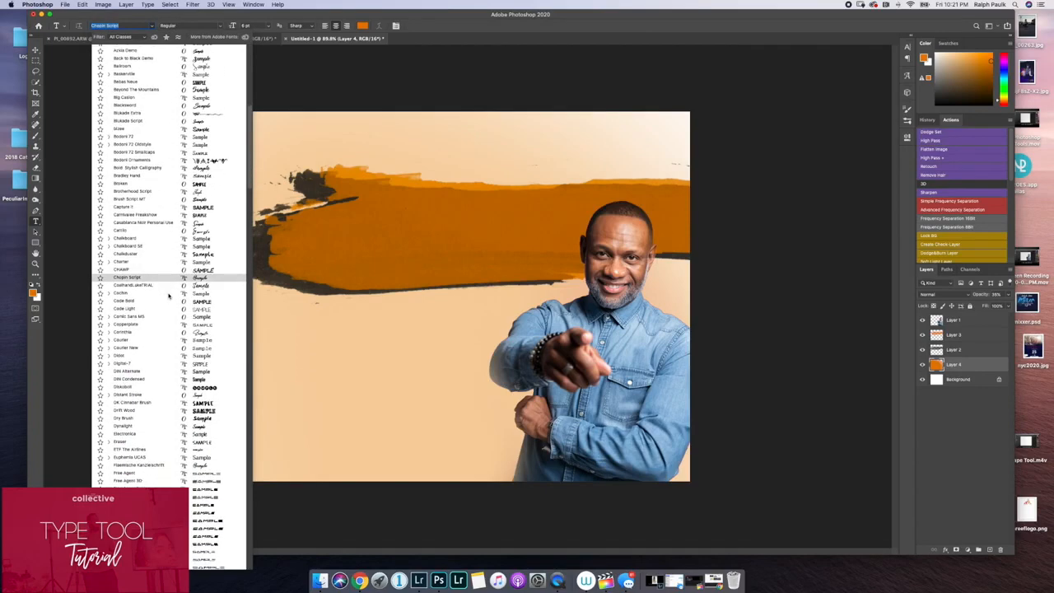
pyautogui.scroll(-3)
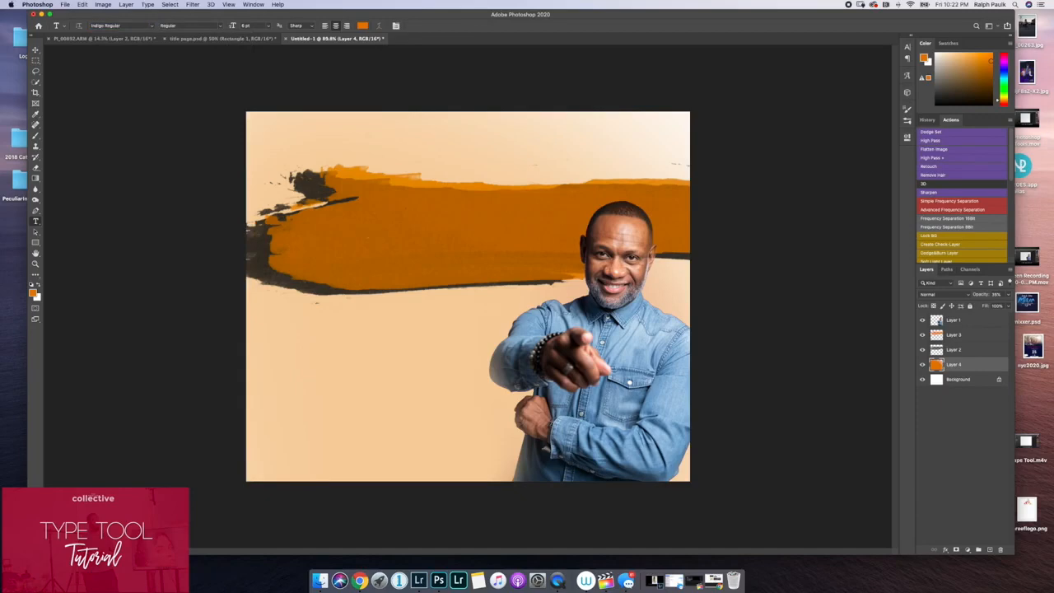
pyautogui.moveTo(285, 195); pyautogui.dragTo(451, 269)
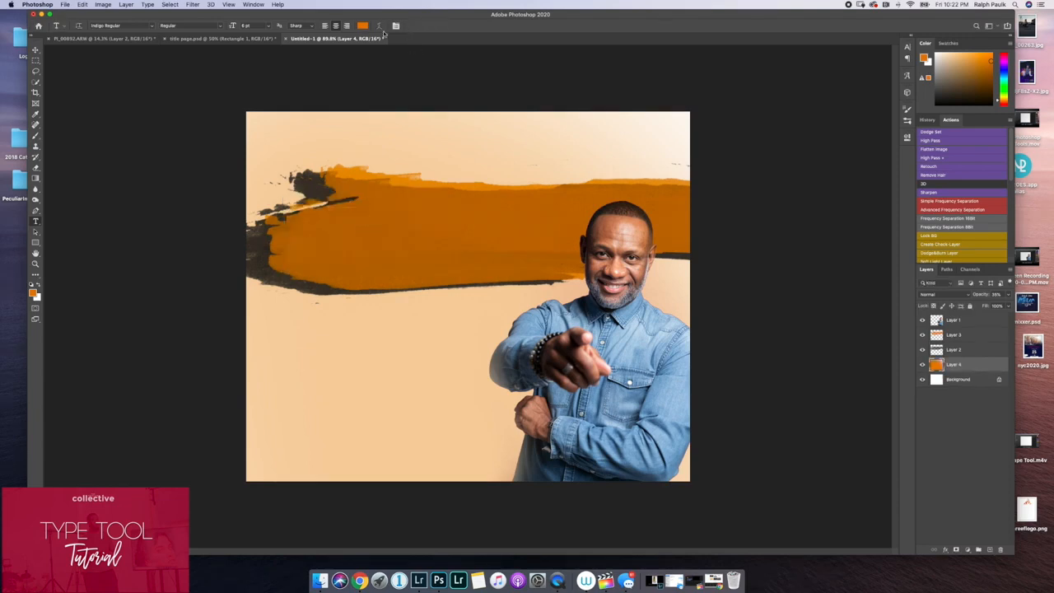
pyautogui.click(254, 26)
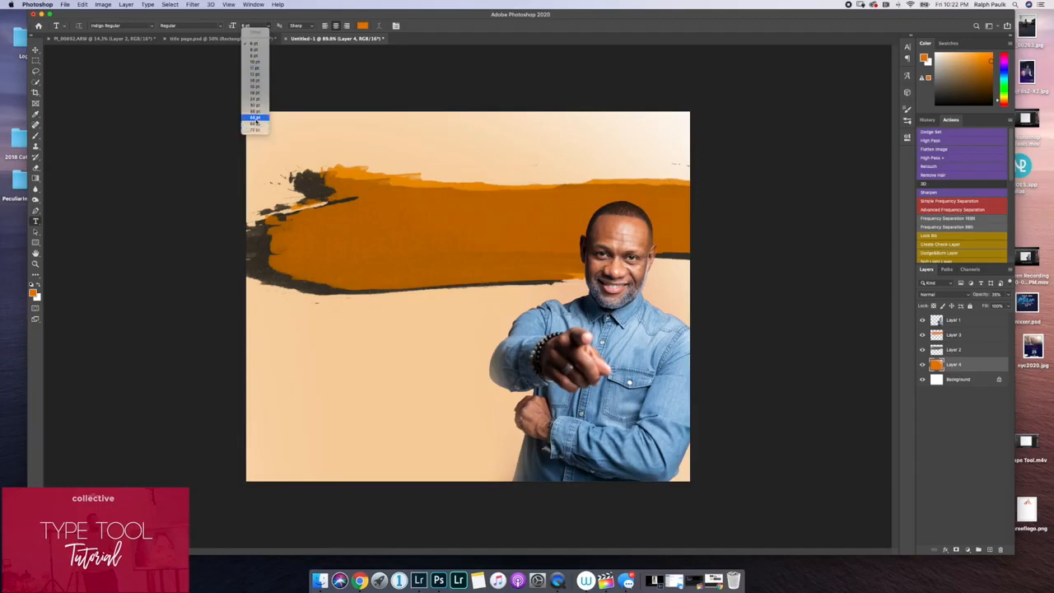
pyautogui.click(255, 117)
pyautogui.write('SMALL')
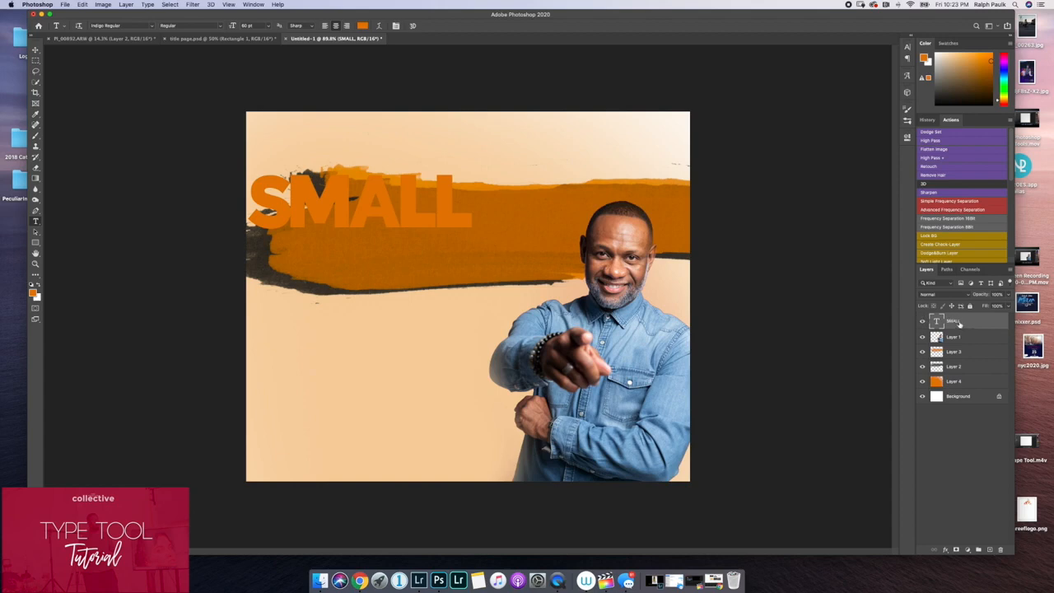
pyautogui.moveTo(150, 54)
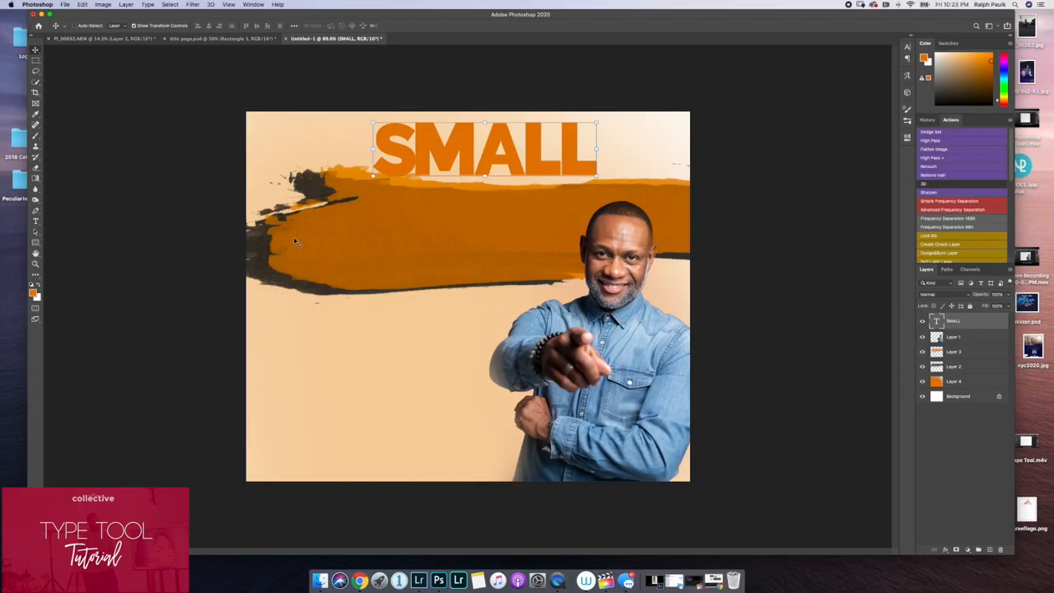
pyautogui.moveTo(689, 93)
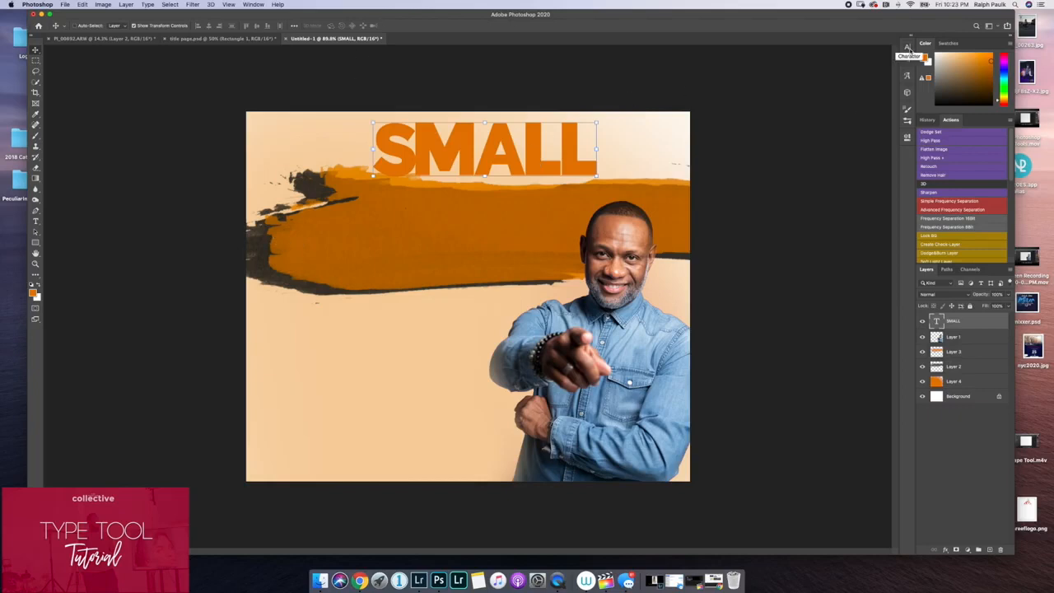
# Step: Move SMALL up above the orange stroke and show the Character panel
pyautogui.click(908, 59)
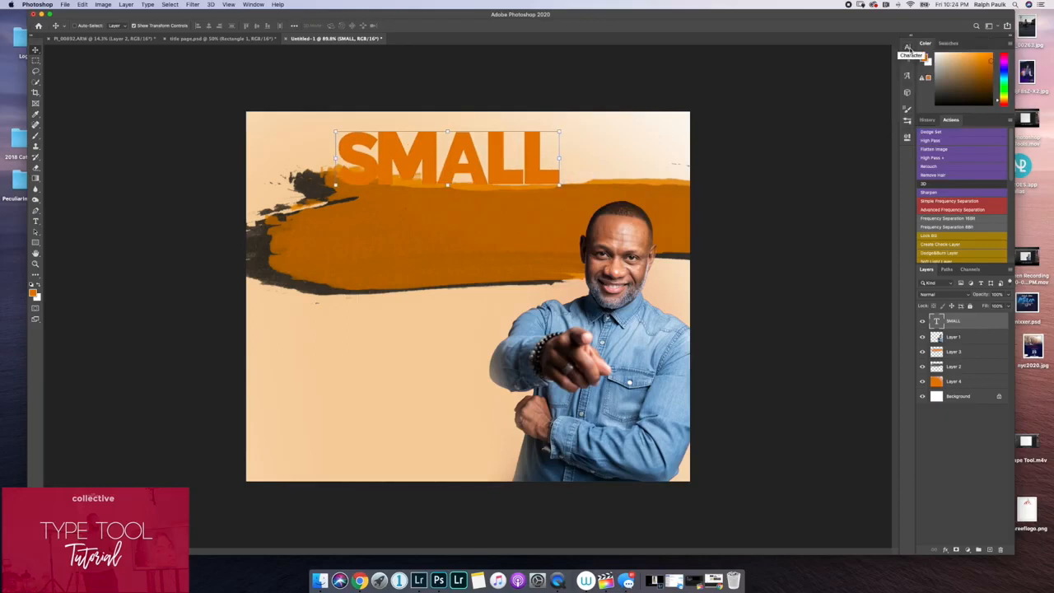
pyautogui.click(253, 4)
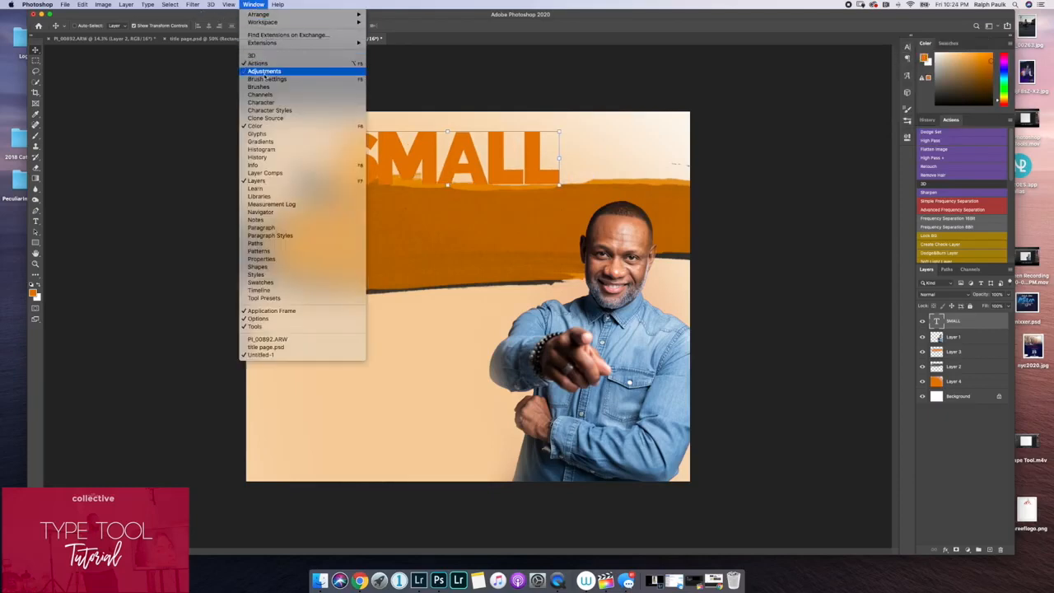
pyautogui.moveTo(261, 103)
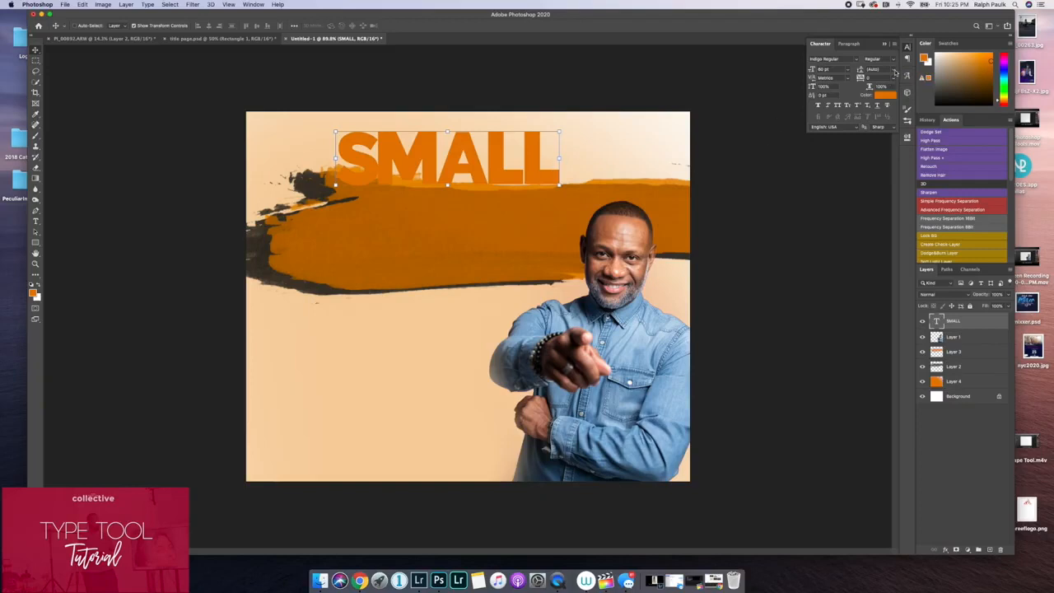
pyautogui.click(861, 69)
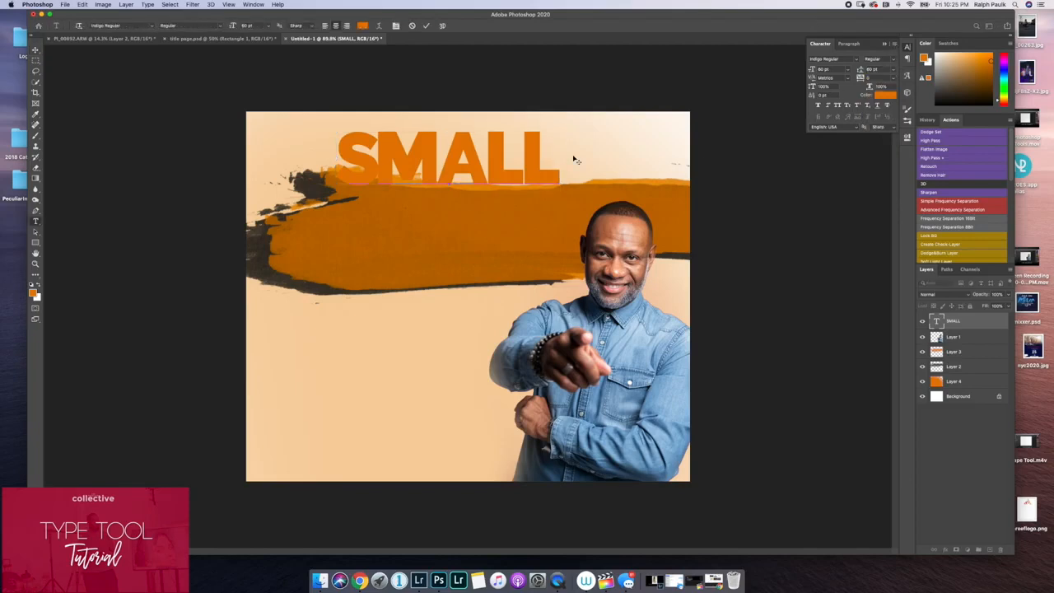
# Step: Add 'business' as a second line, then raise the leading until it drops out of view
pyautogui.write('busin')
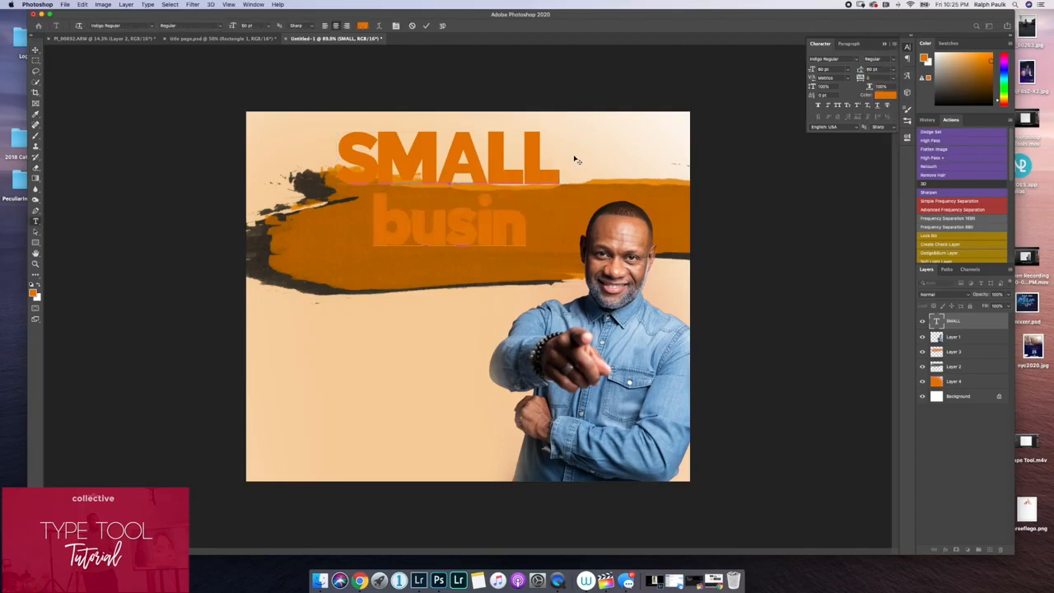
pyautogui.write('ess')
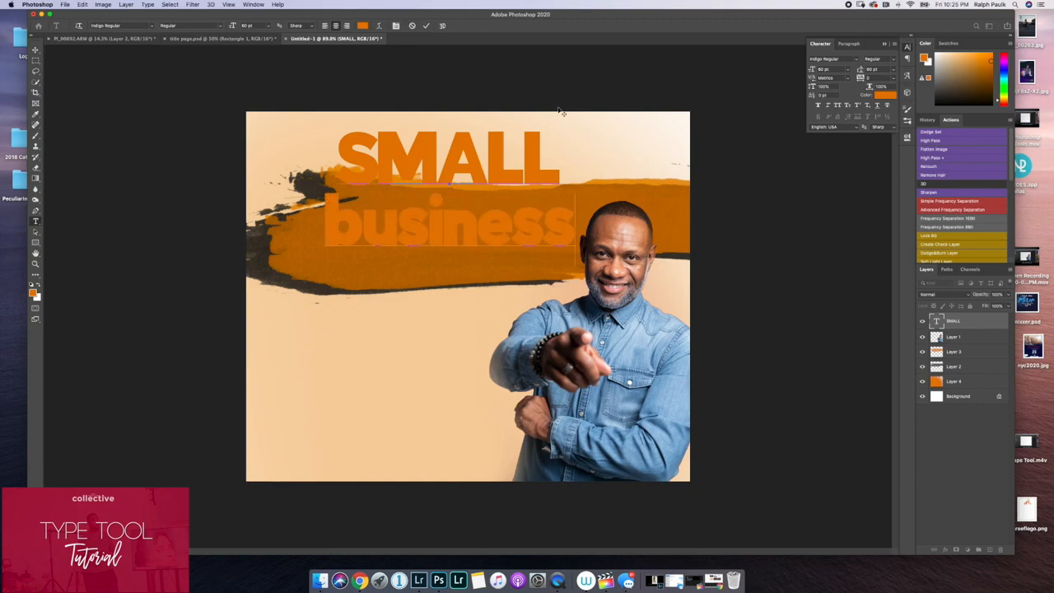
pyautogui.click(426, 26)
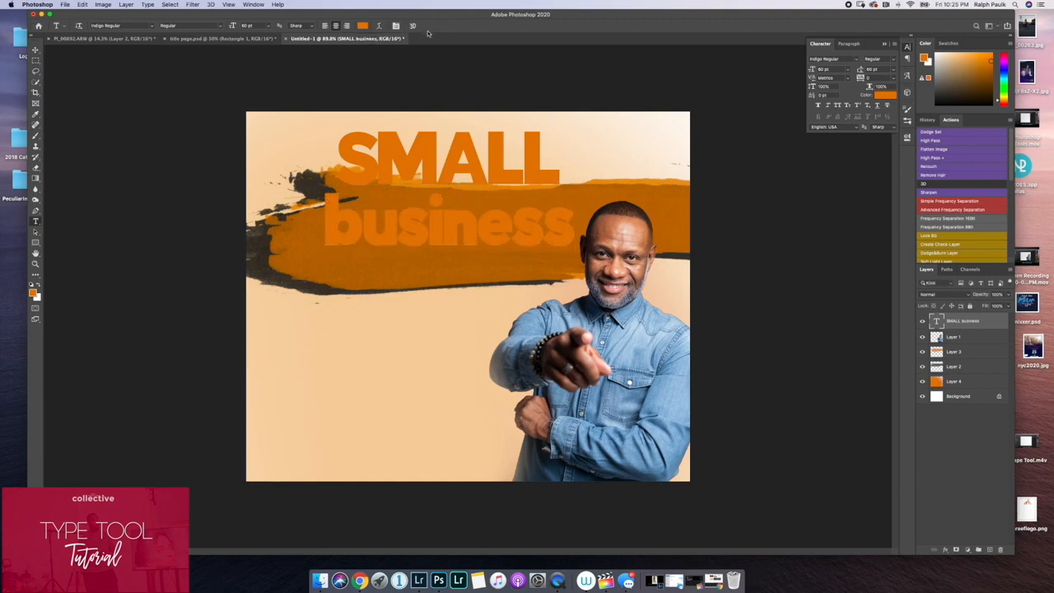
pyautogui.moveTo(798, 198)
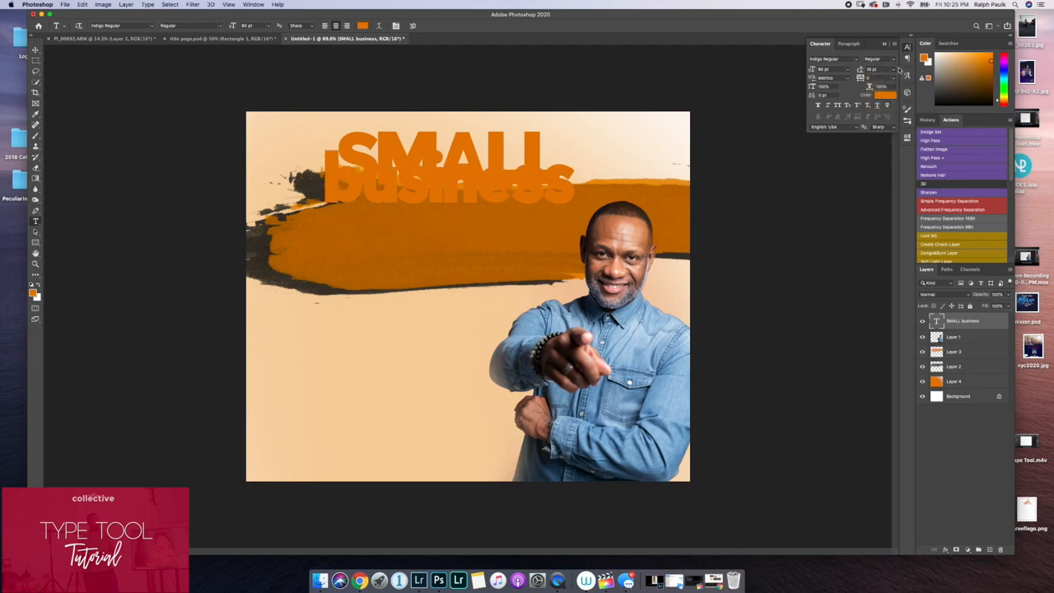
pyautogui.click(861, 68)
pyautogui.write('480')
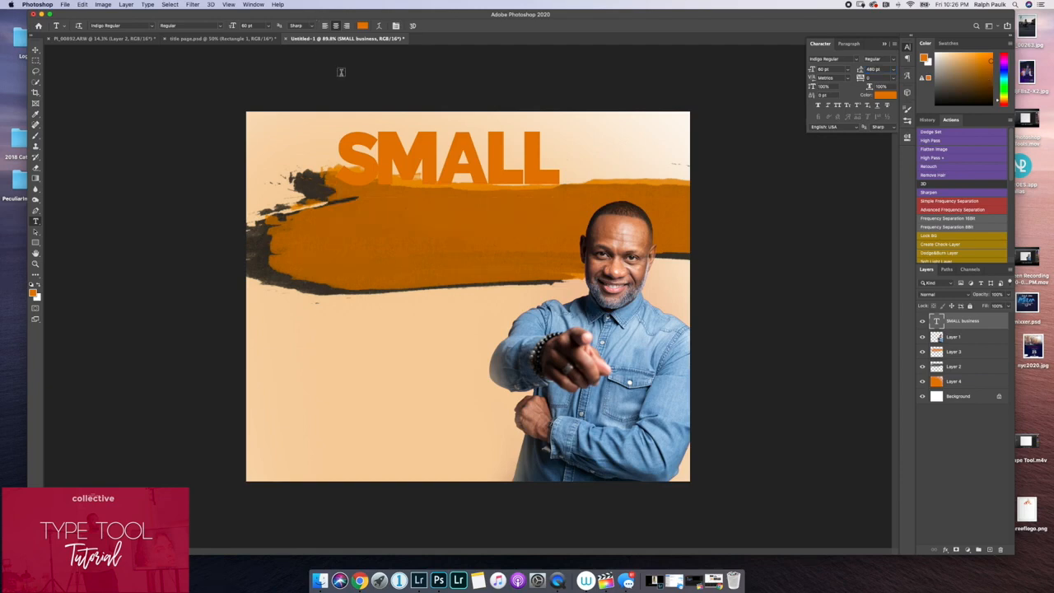
# Step: Delete the 'business' line and widen the tracking of SMALL
pyautogui.click(36, 51)
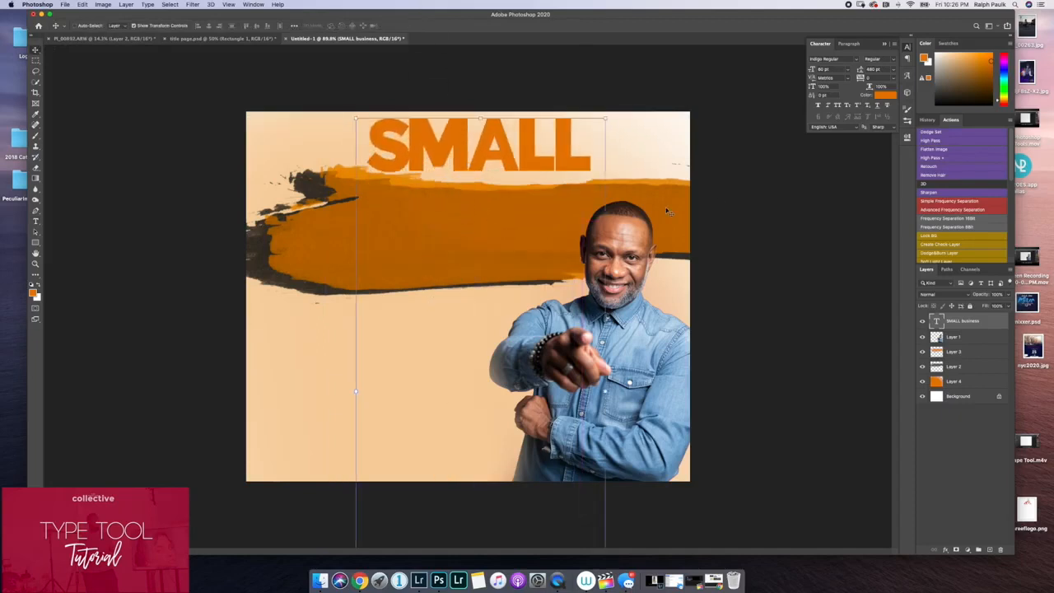
pyautogui.click(861, 68)
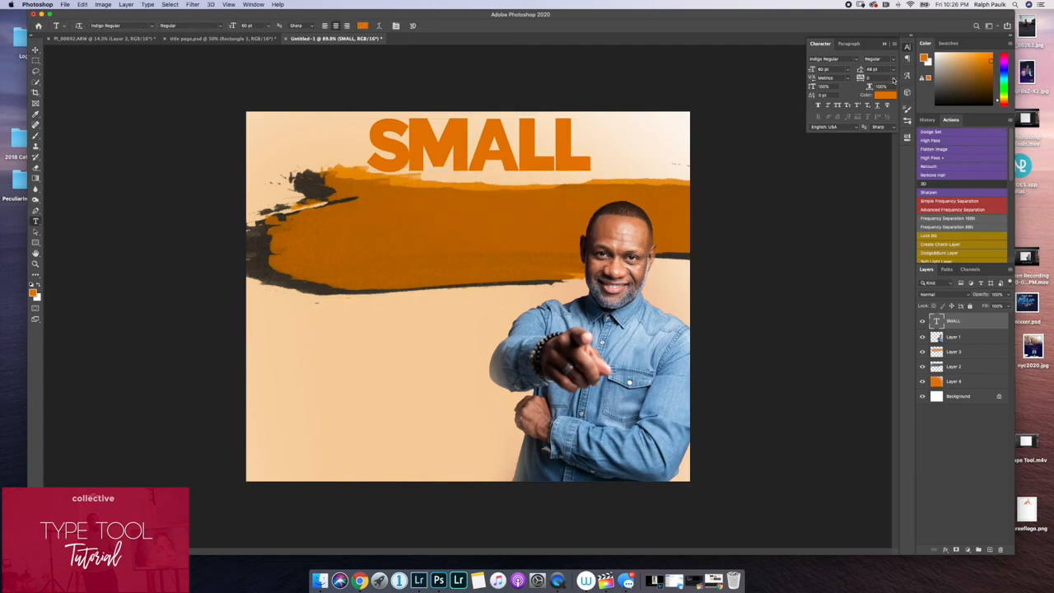
pyautogui.moveTo(893, 80)
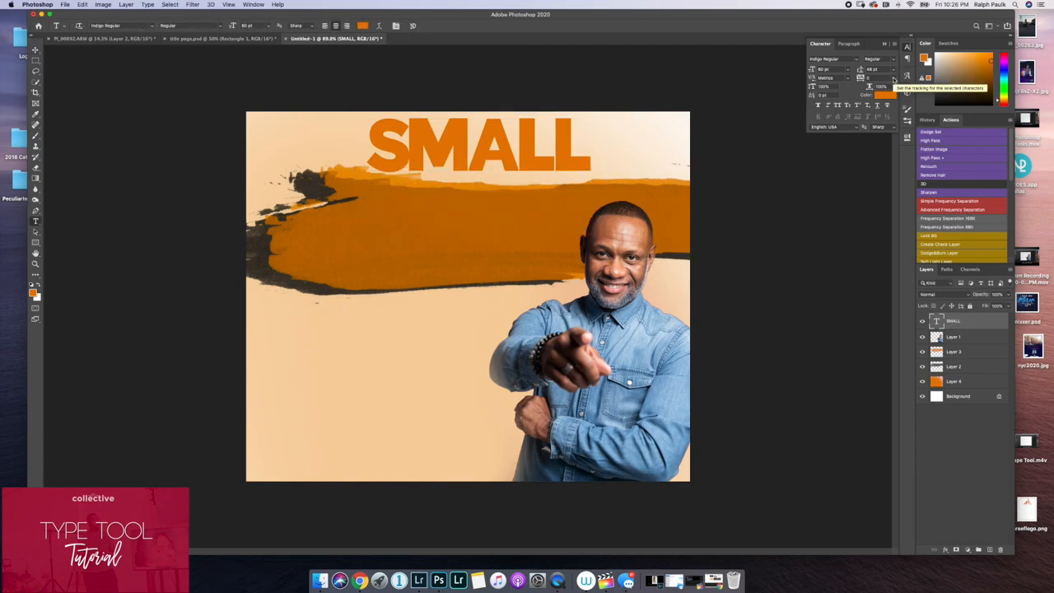
pyautogui.click(893, 78)
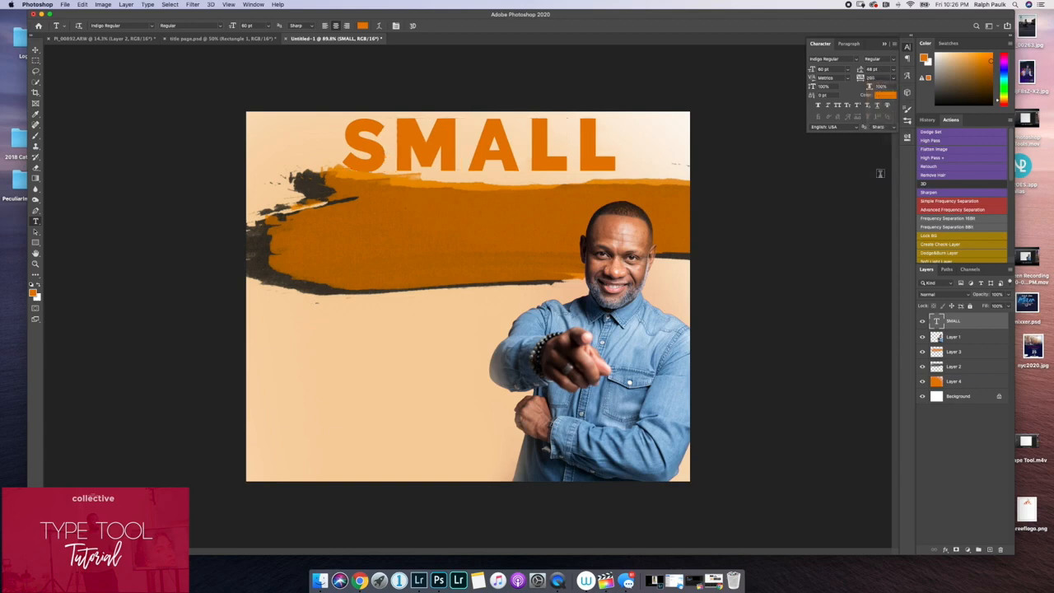
# Step: Retype the headline as lowercase 'small', reset tracking, and place it top centre
pyautogui.click(891, 69)
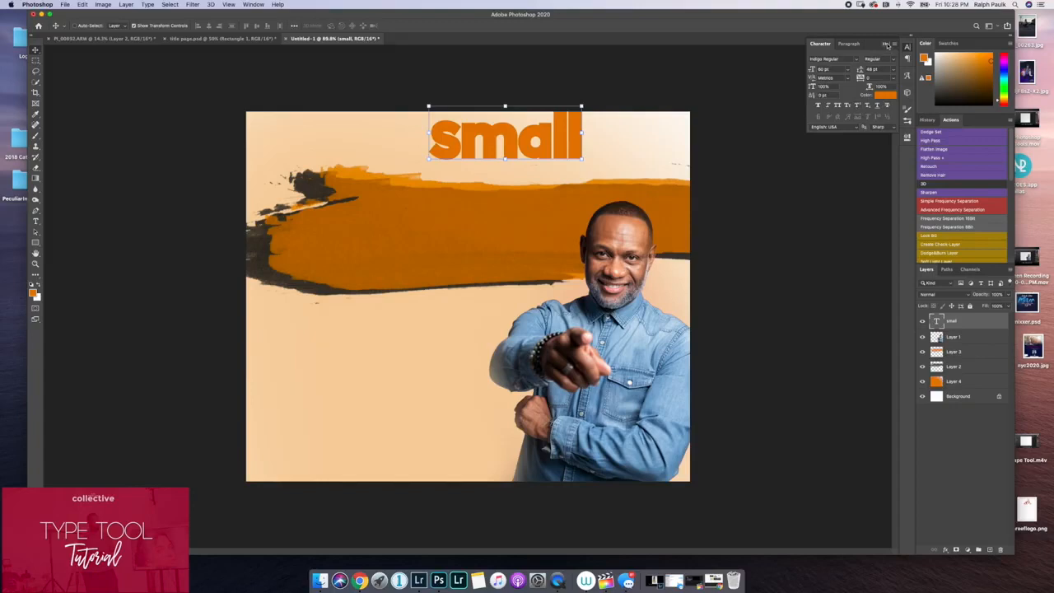
# Step: Colour the 'small' headline near-black (#141414) and shift it left and down
pyautogui.click(886, 44)
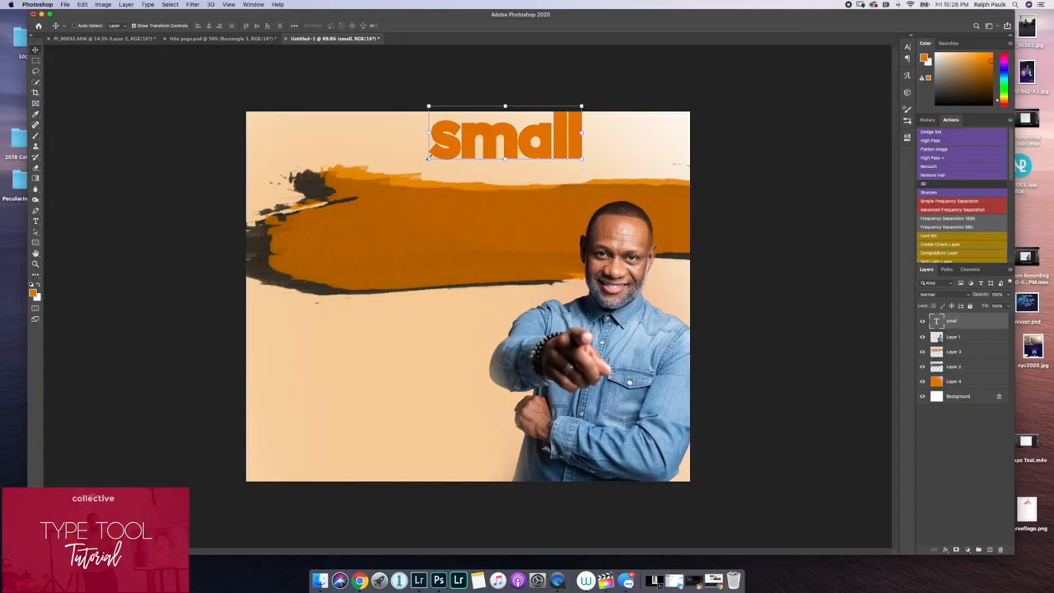
pyautogui.moveTo(505, 136); pyautogui.dragTo(486, 198)
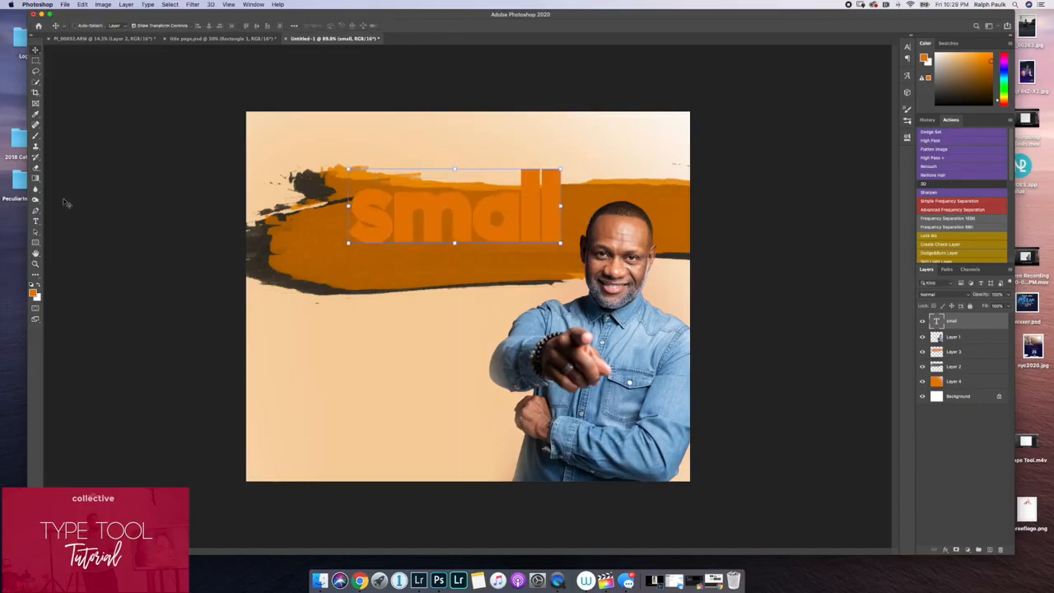
pyautogui.click(36, 221)
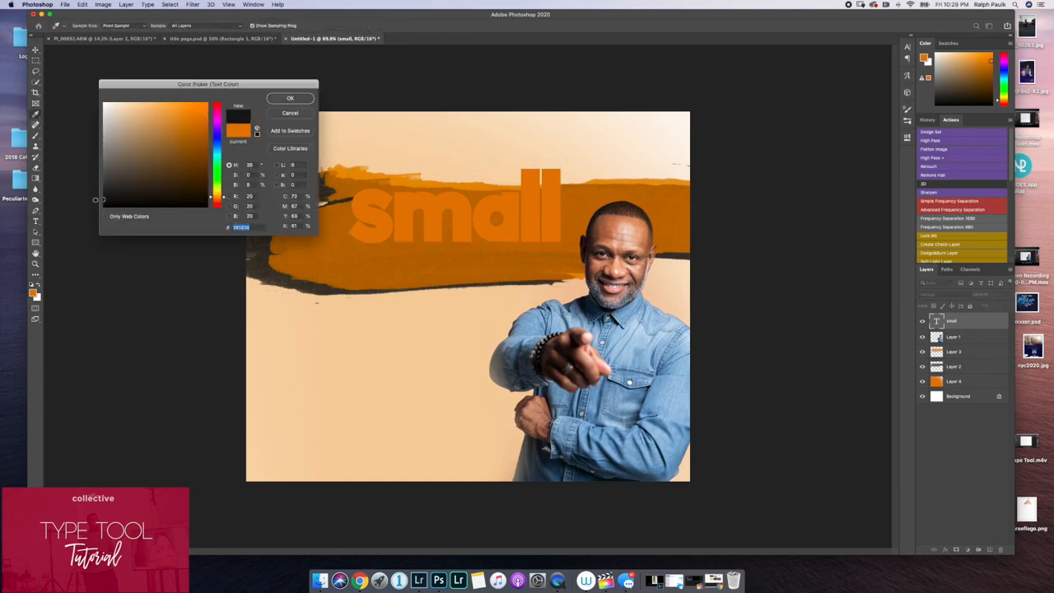
pyautogui.click(289, 98)
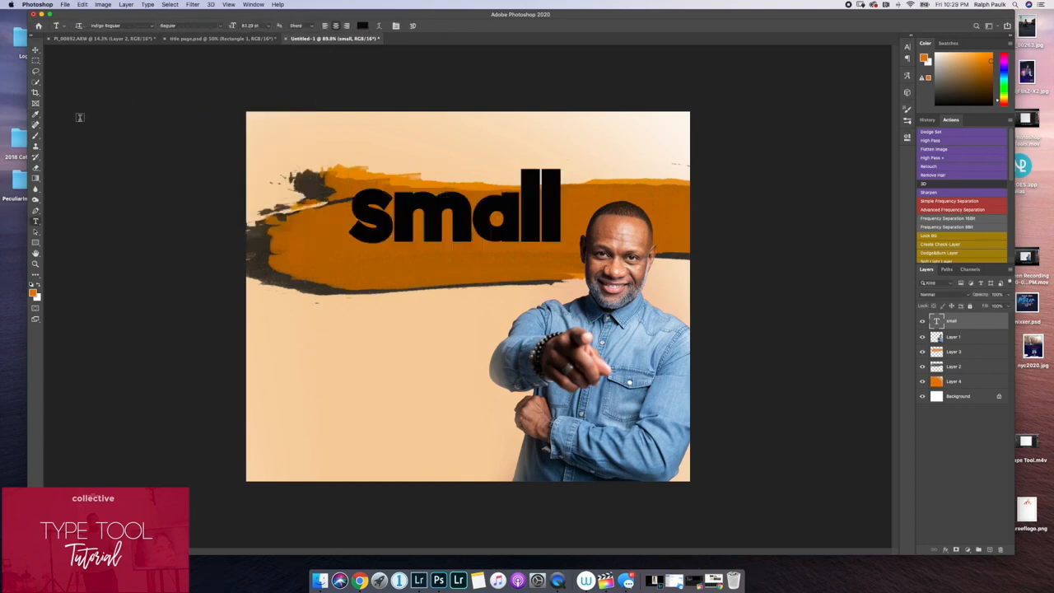
pyautogui.click(35, 60)
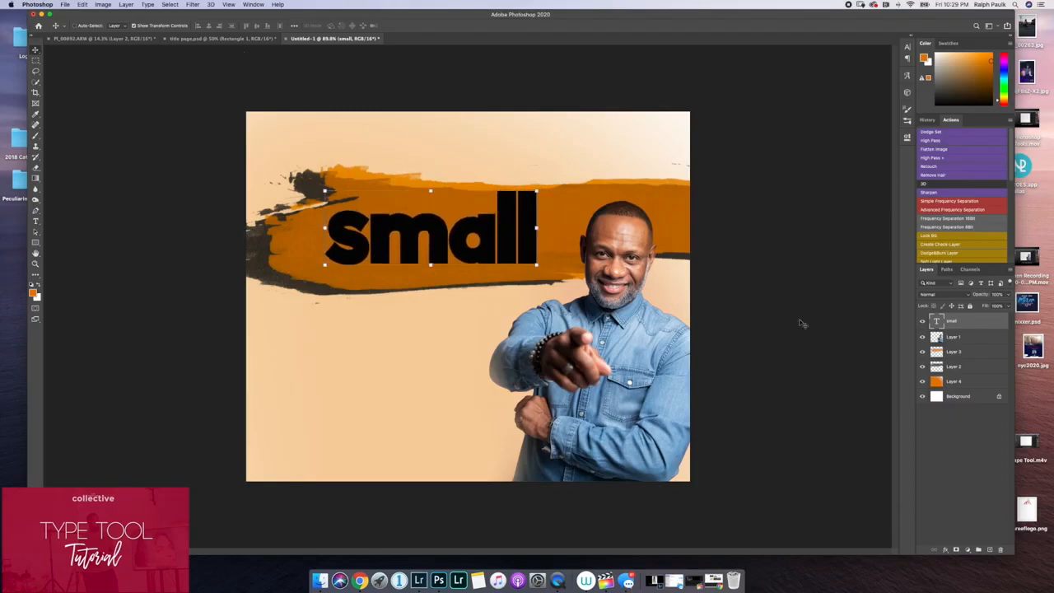
pyautogui.moveTo(545, 214)
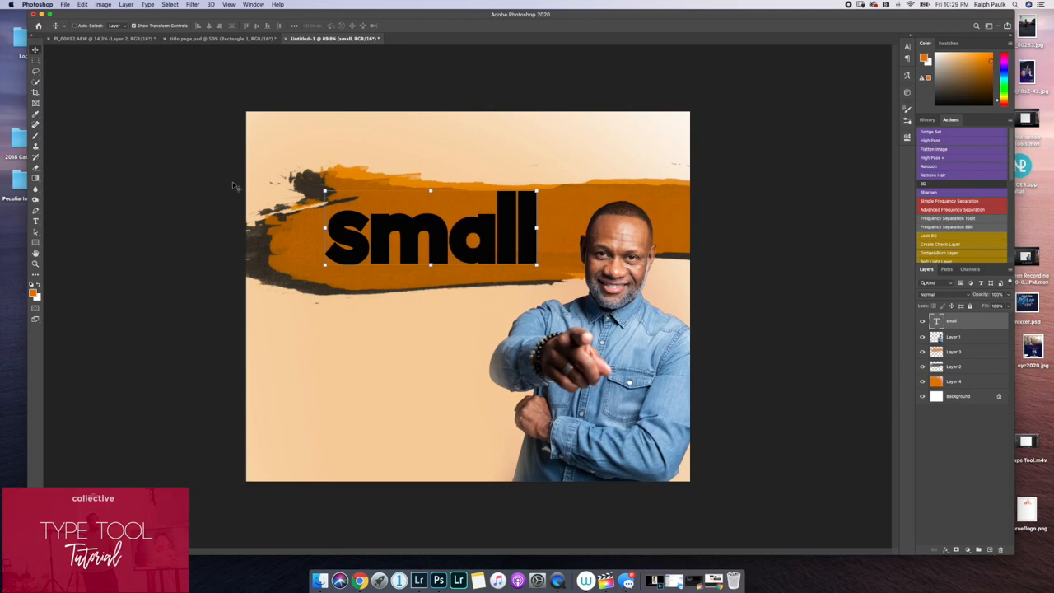
# Step: Type 'business' as a new layer above 'small' and give it a script font
pyautogui.click(123, 25)
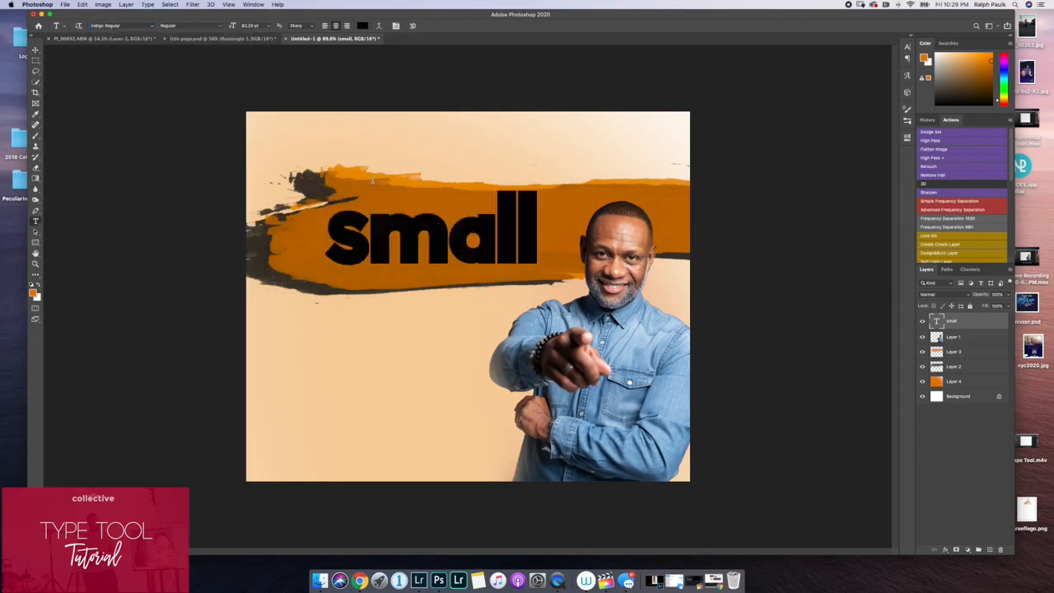
pyautogui.write('b')
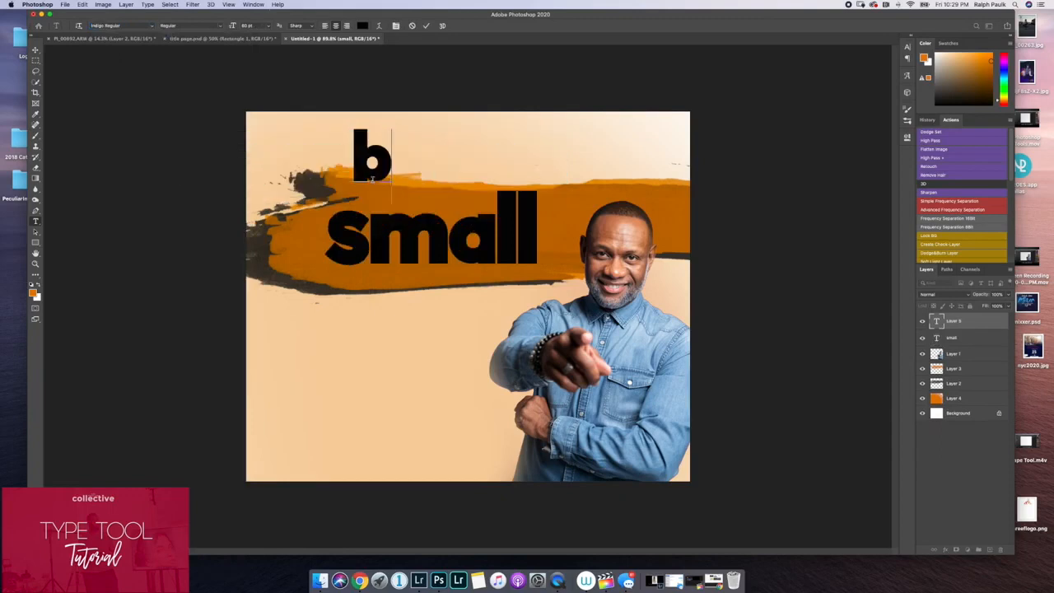
pyautogui.write('usiness')
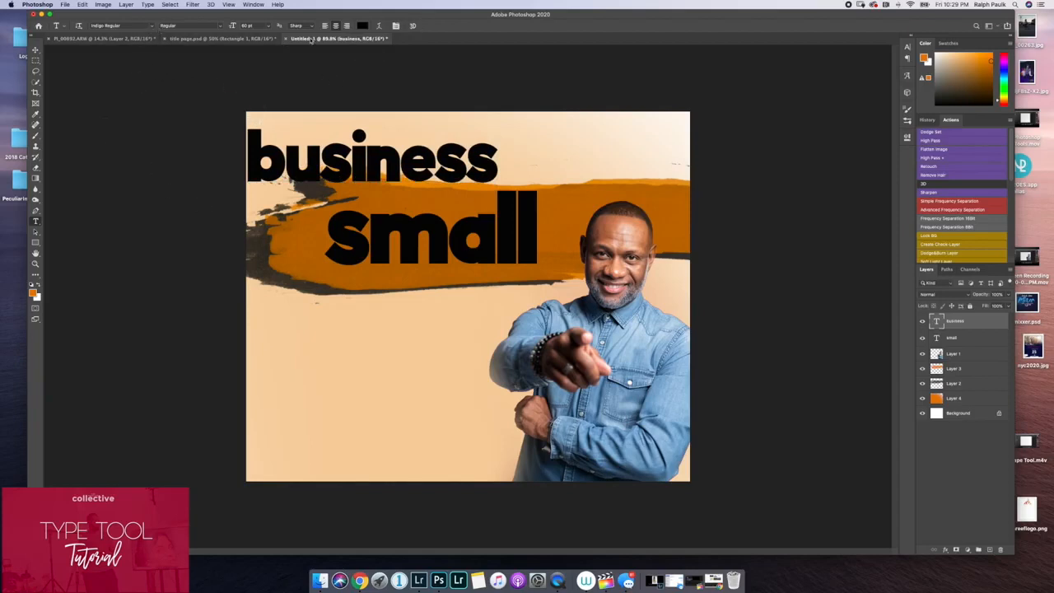
pyautogui.moveTo(36, 220)
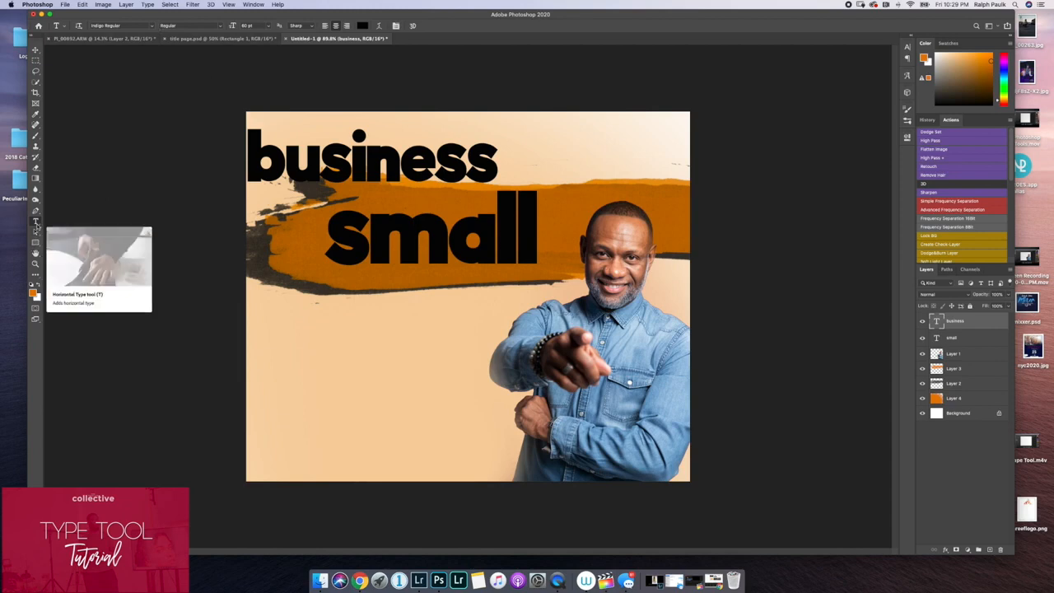
pyautogui.click(119, 25)
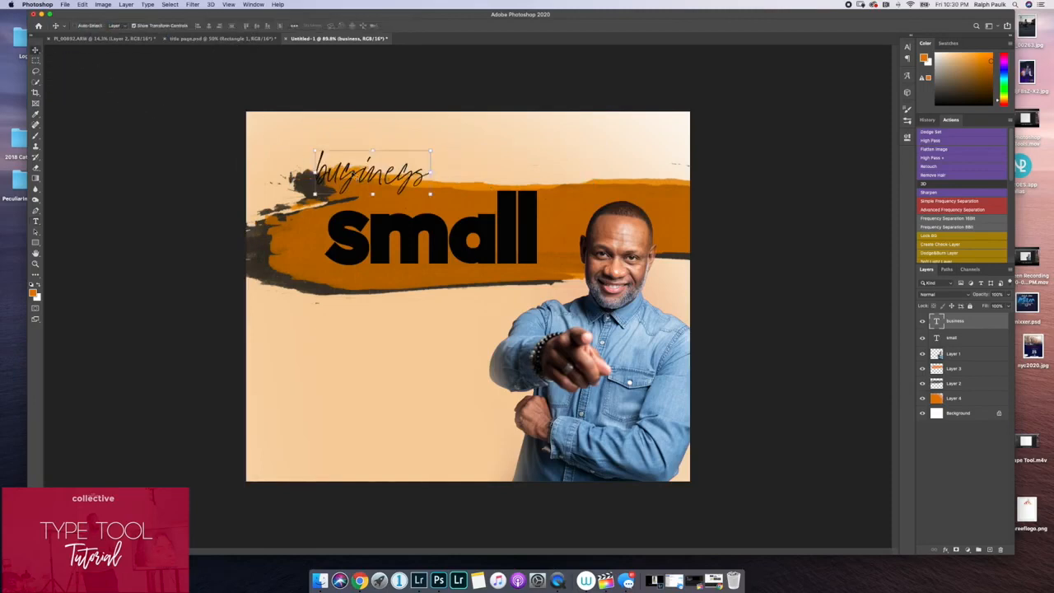
# Step: Enlarge the script 'business' over the lower half of 'small' and color it white
pyautogui.moveTo(371, 173); pyautogui.dragTo(420, 260)
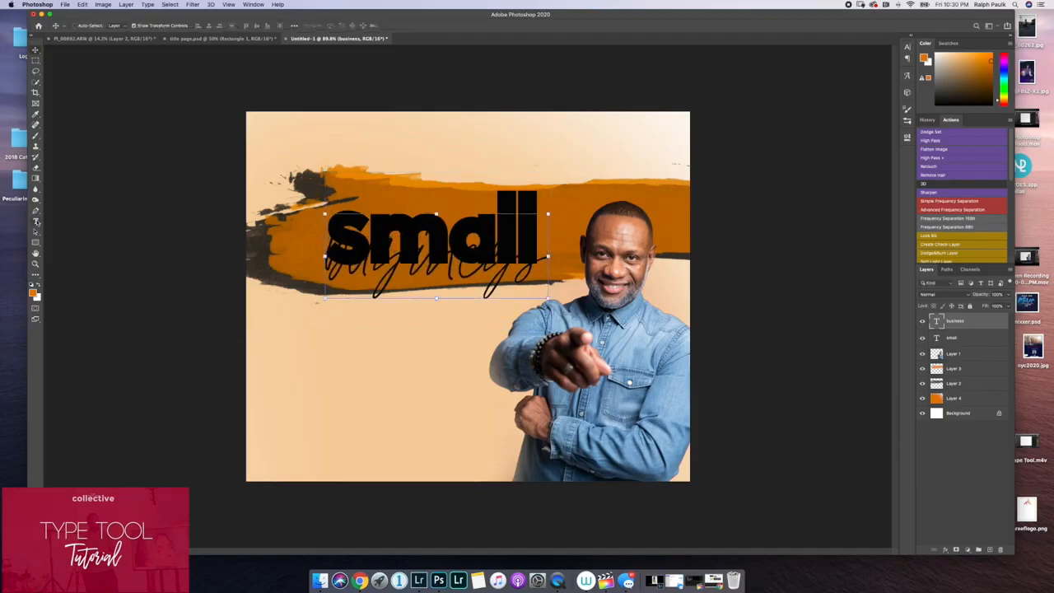
pyautogui.click(30, 289)
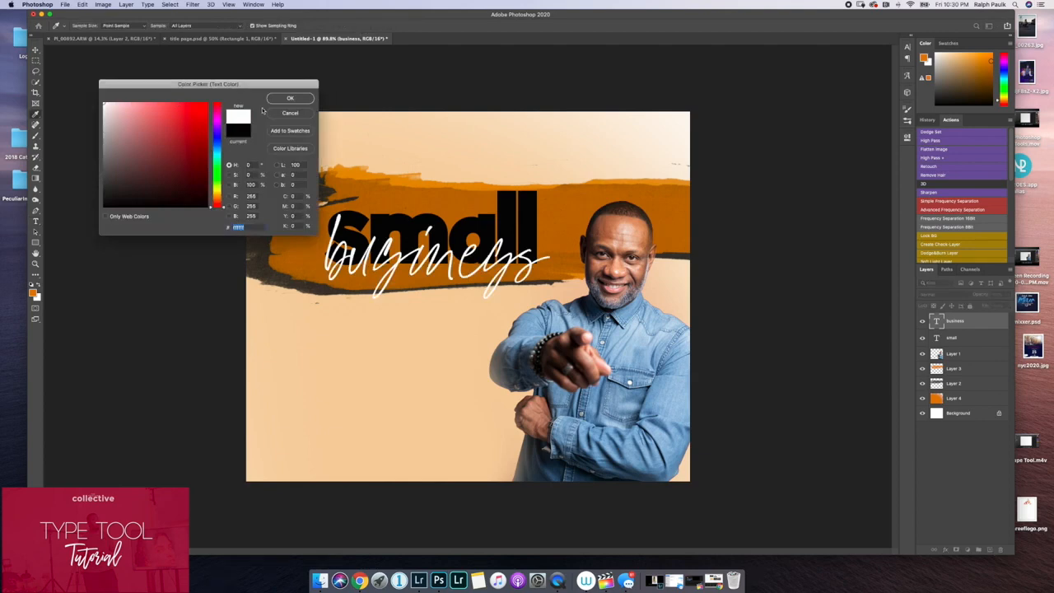
pyautogui.click(290, 98)
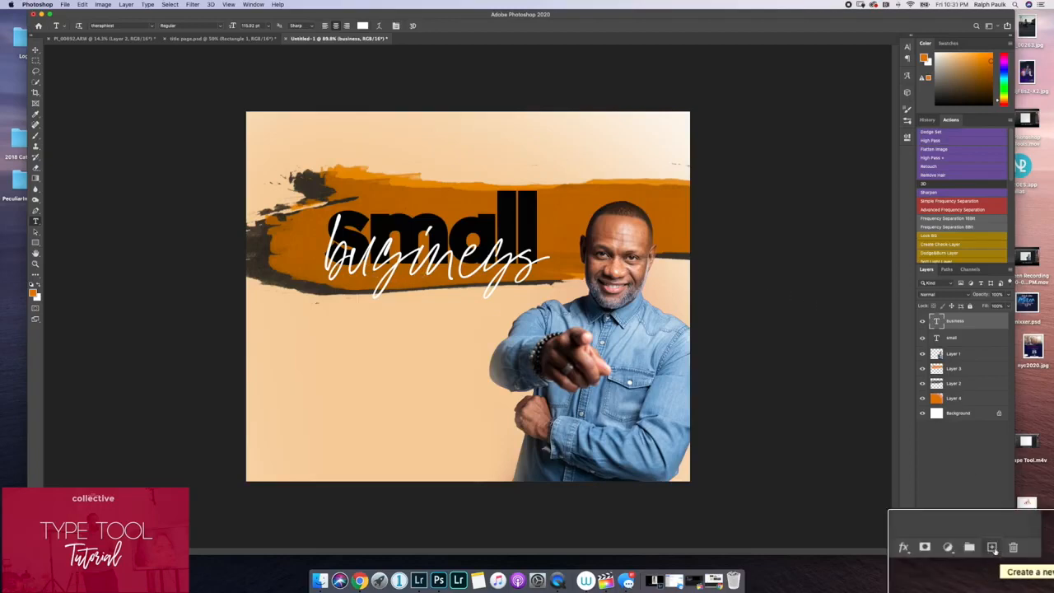
# Step: Add a new empty layer above the text and set the paint color to mustard yellow
pyautogui.click(992, 549)
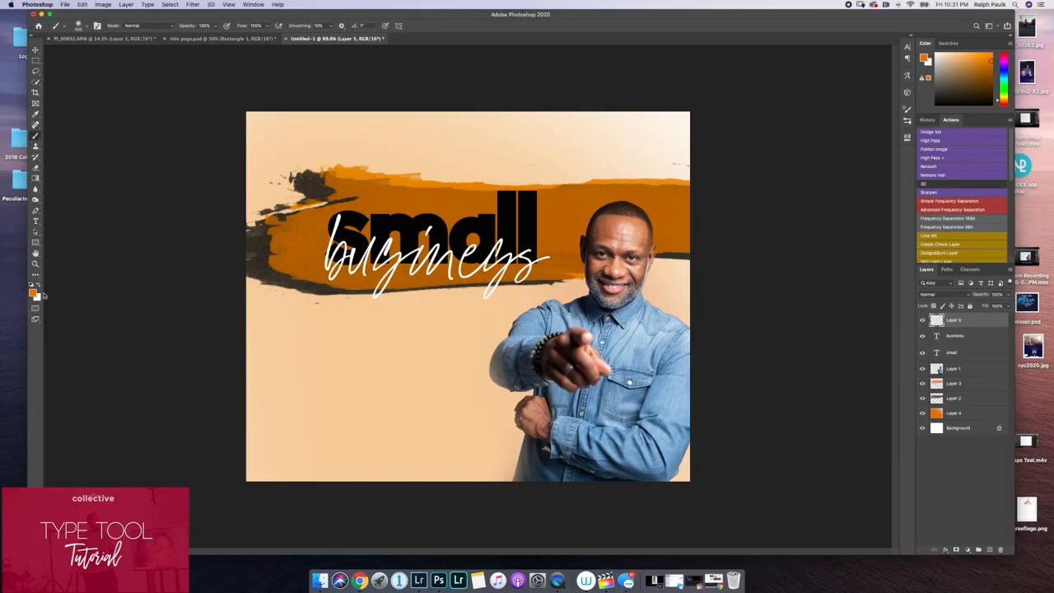
pyautogui.click(34, 292)
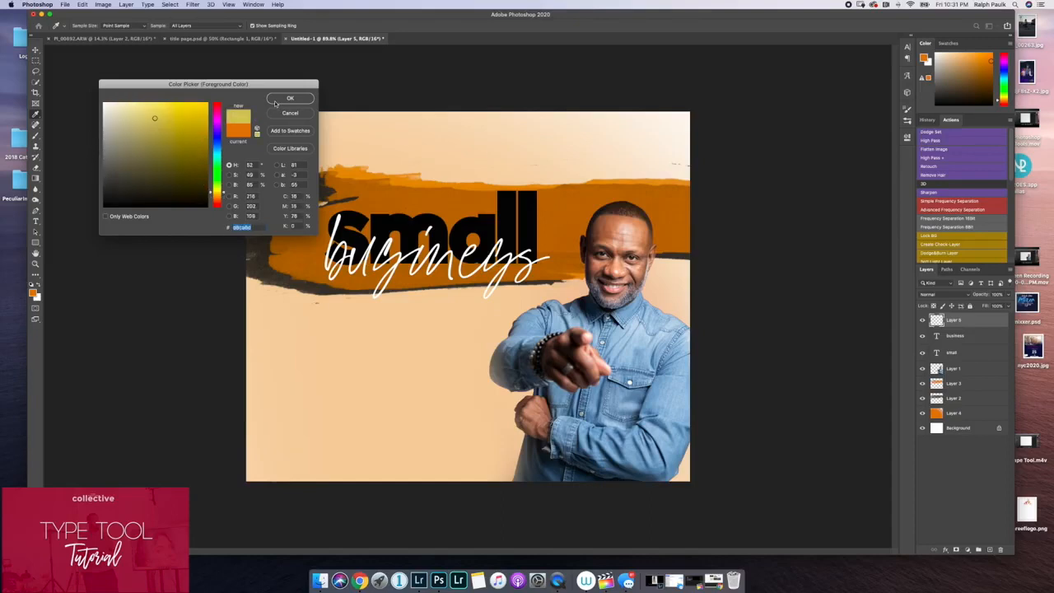
pyautogui.click(290, 99)
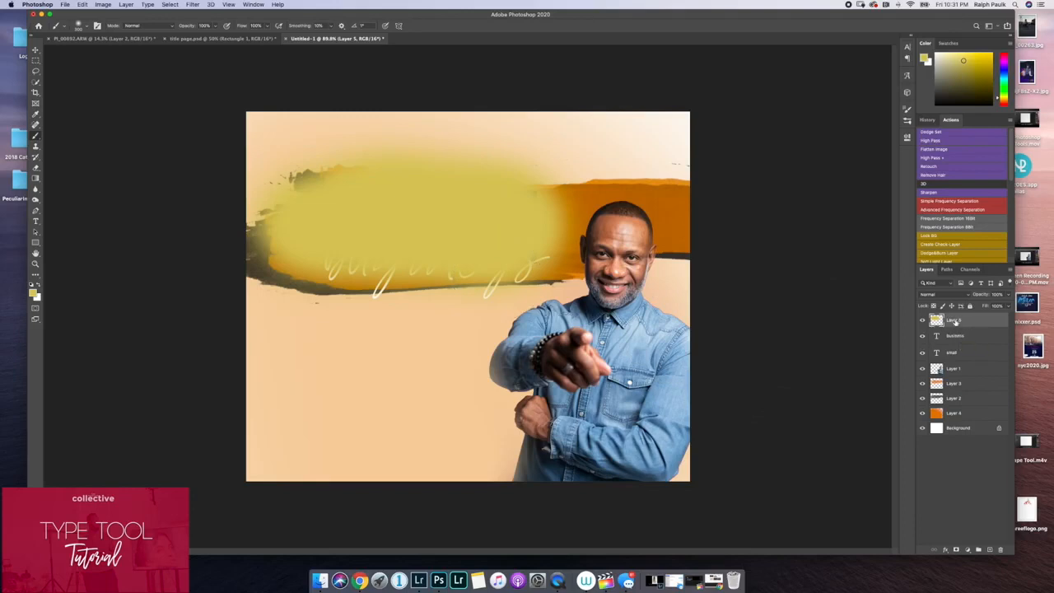
pyautogui.moveTo(953, 320)
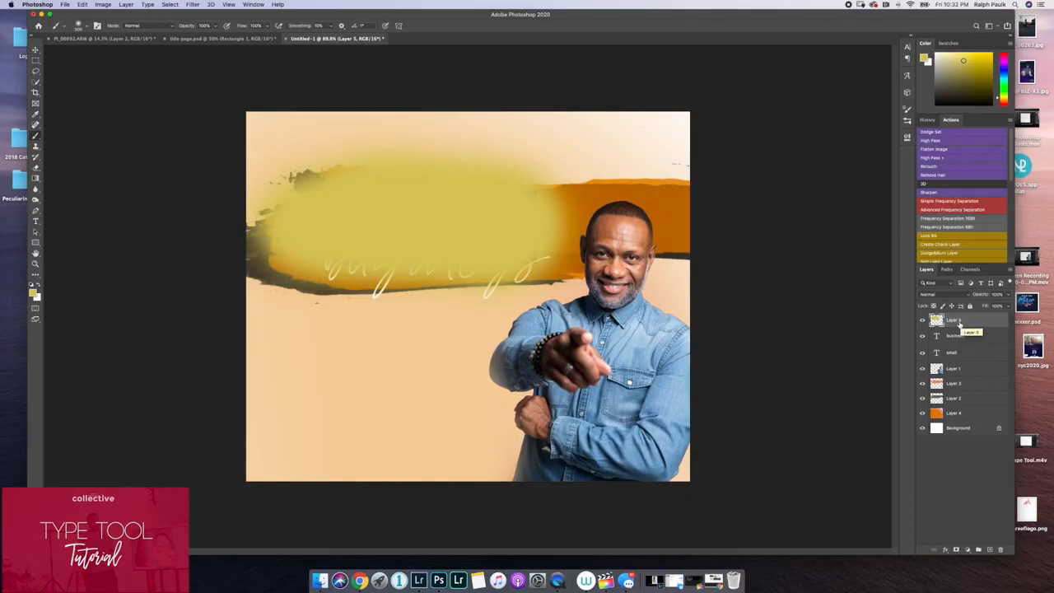
# Step: Create a clipping mask from Layer 5 onto the 'business' text layer
pyautogui.rightClick(937, 319)
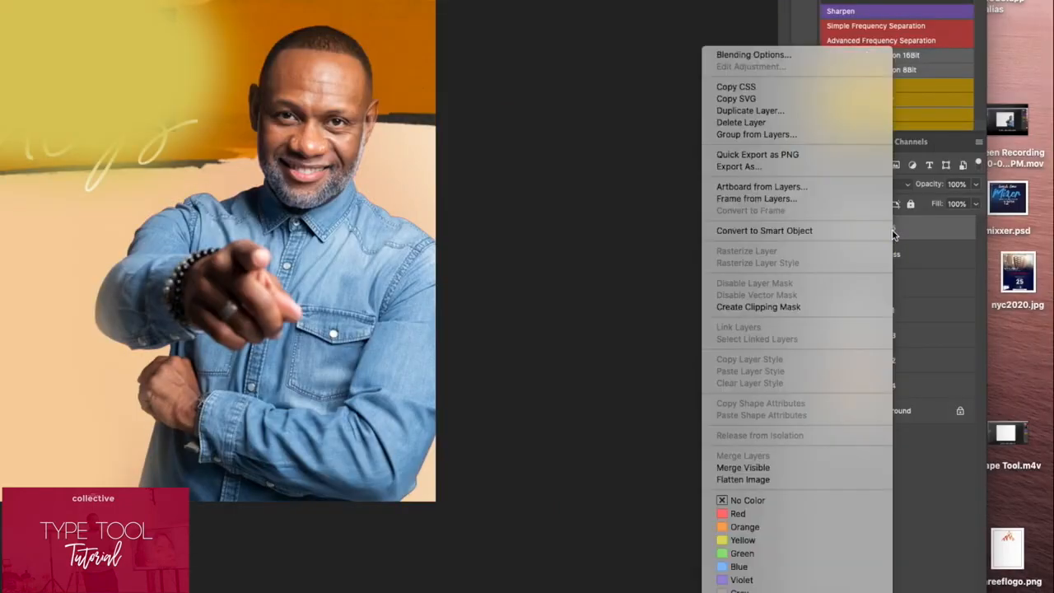
pyautogui.moveTo(829, 307)
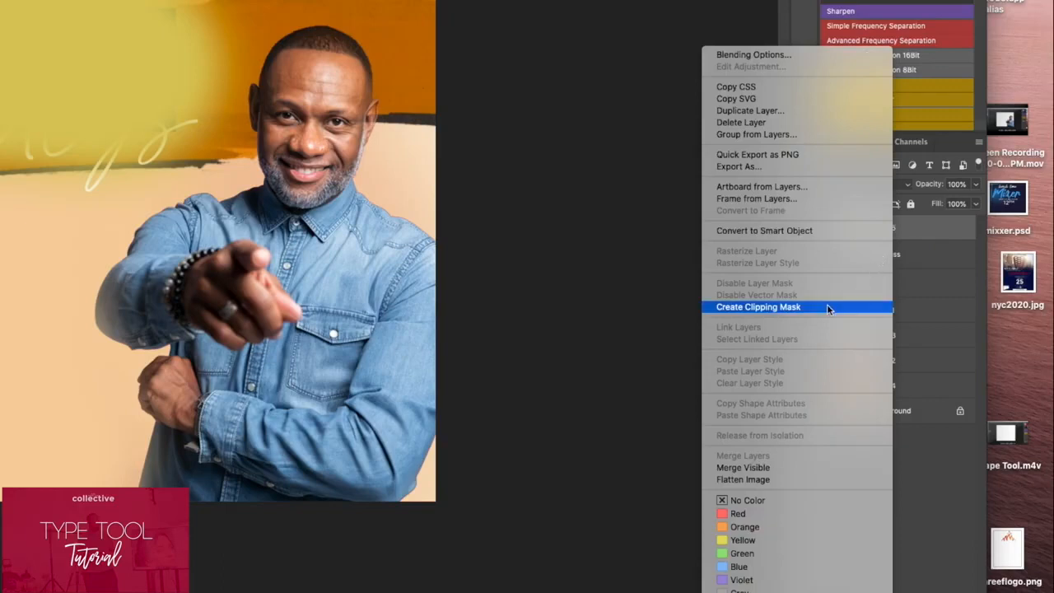
pyautogui.moveTo(826, 310)
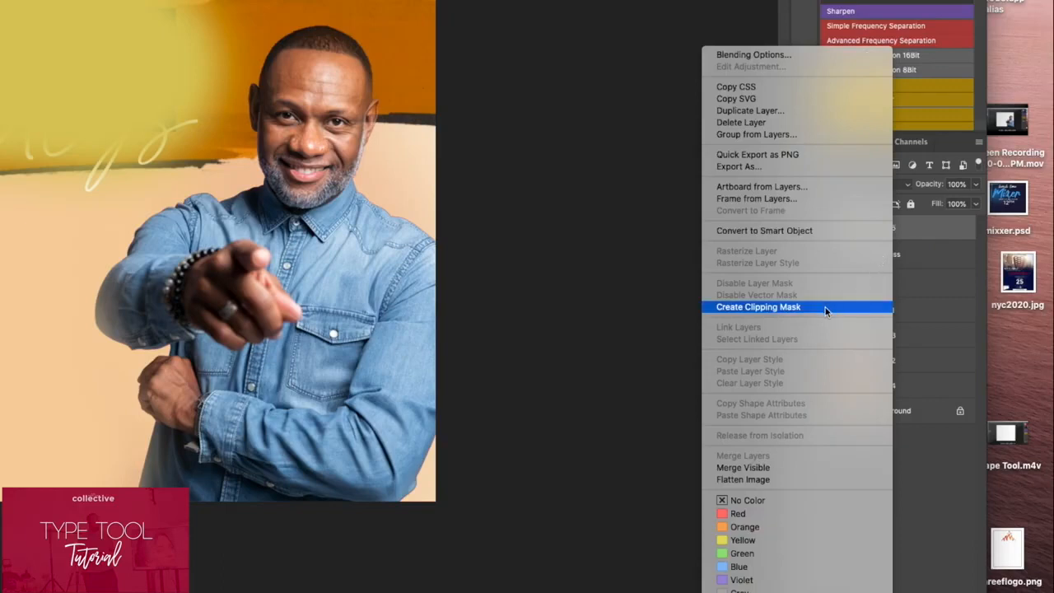
pyautogui.click(758, 306)
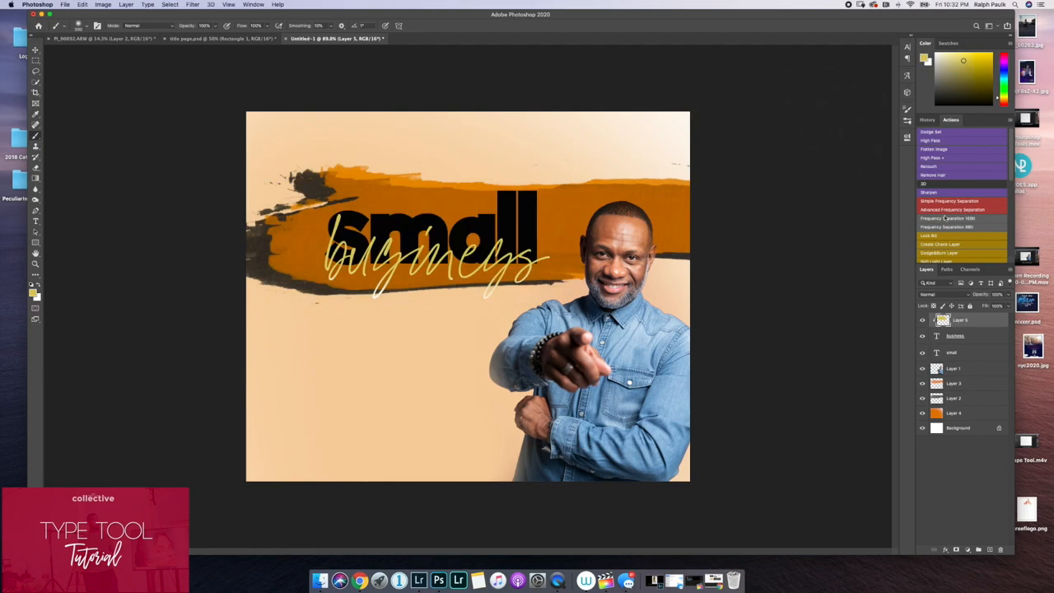
pyautogui.moveTo(815, 294)
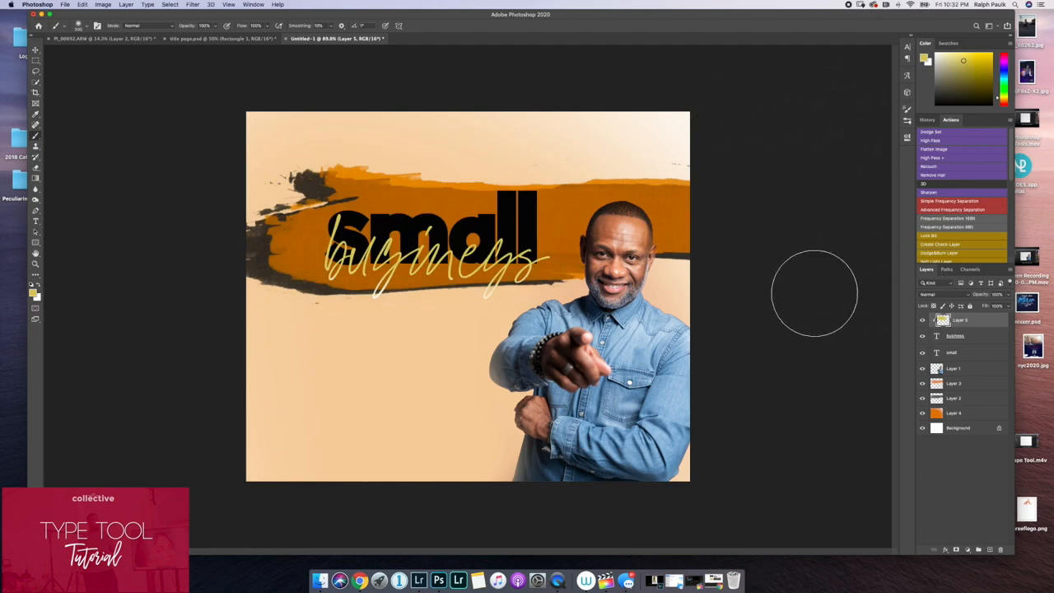